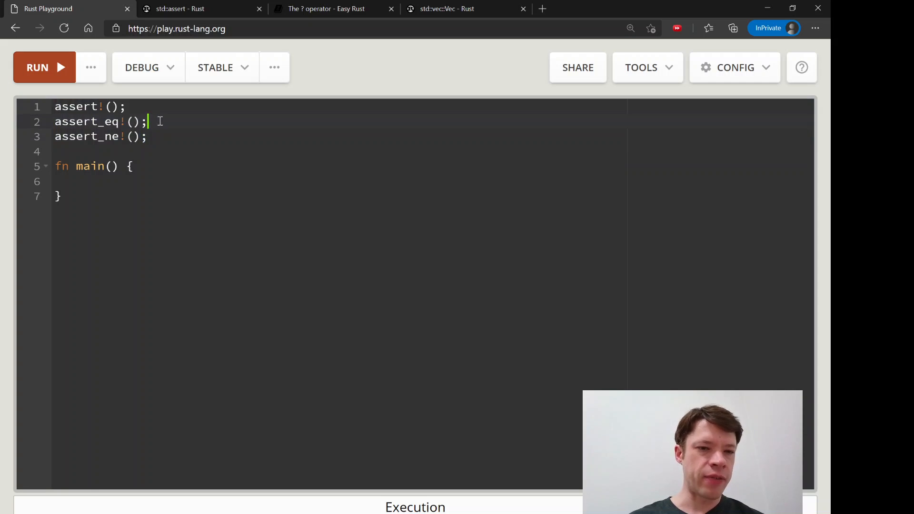
# Comment assert! as 'must return true' and assert_eq! as 'two items inside must equal each other'
pyautogui.write('// return')
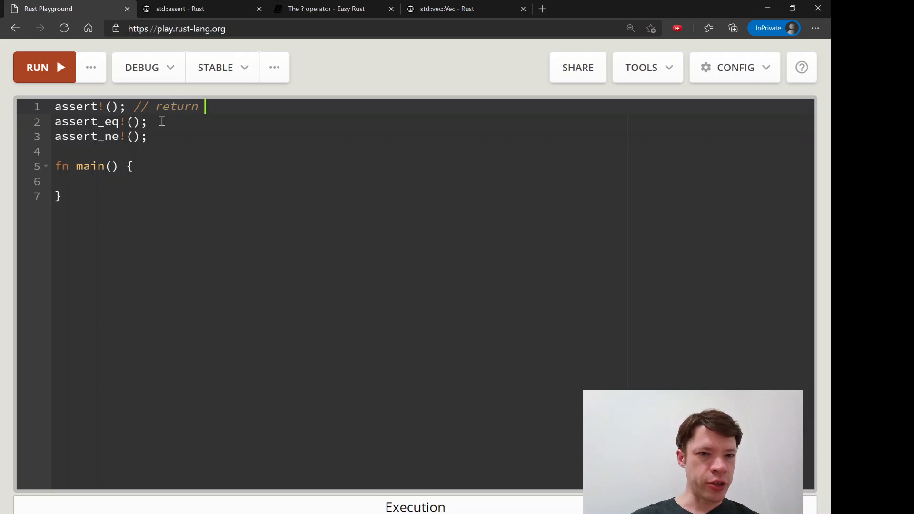
pyautogui.press('Backspace')
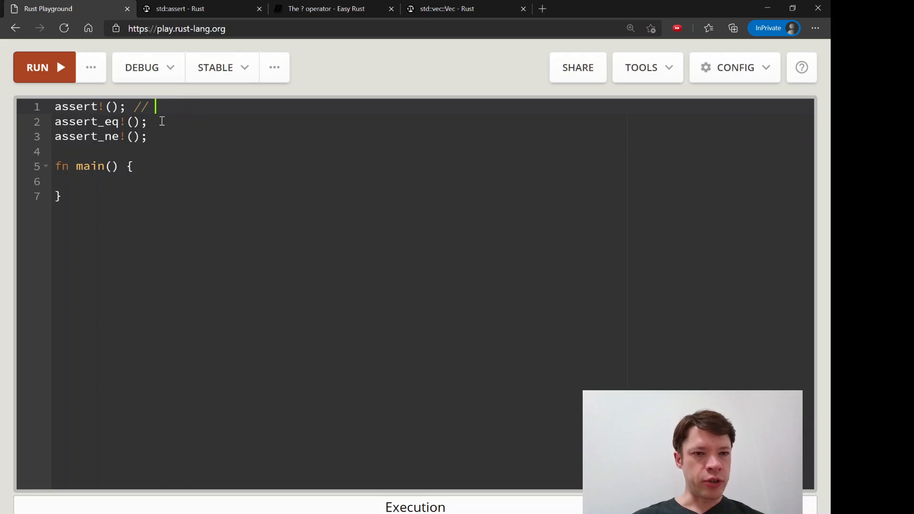
pyautogui.write('must return true')
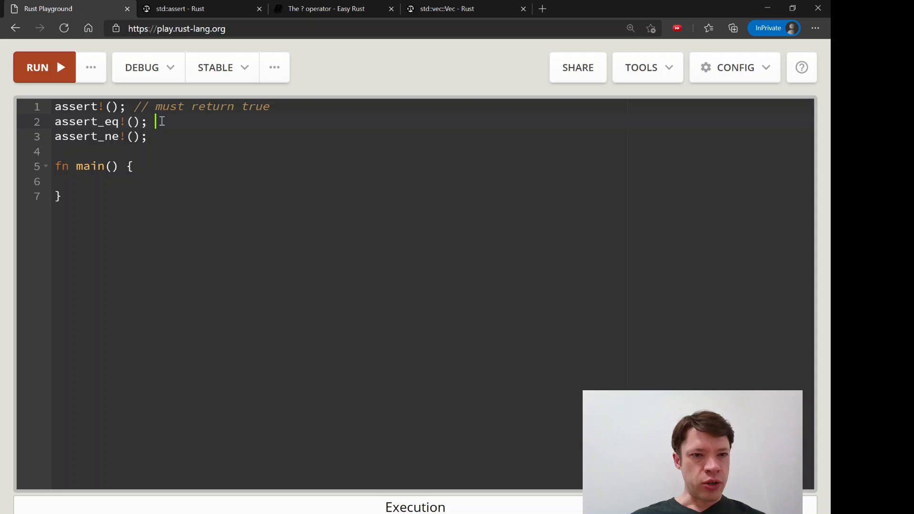
pyautogui.write('// two items inside must b')
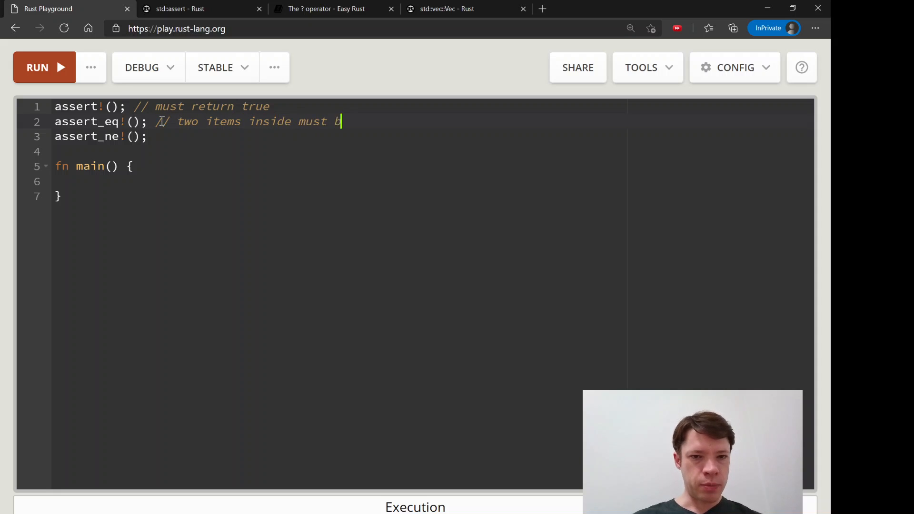
pyautogui.write('equal each other')
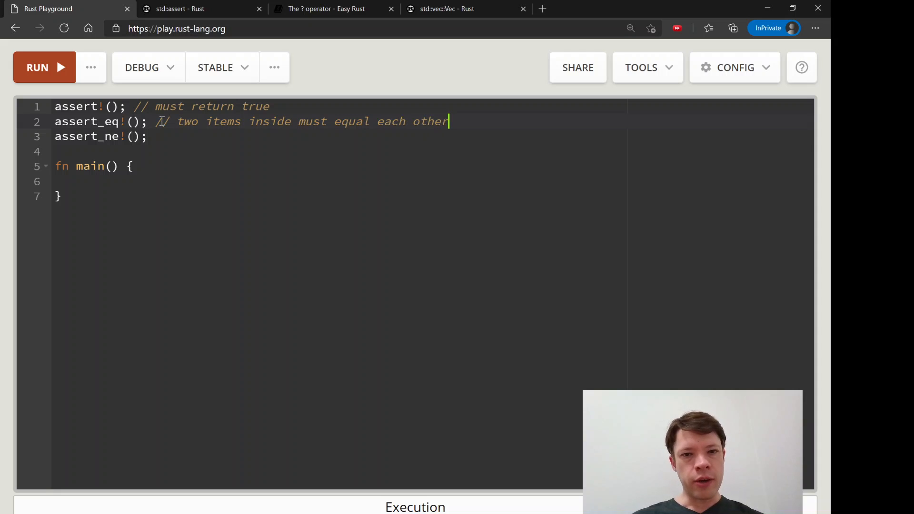
# Comment assert_ne! as the opposite check, then clear the notes back to an empty main
pyautogui.write('//')
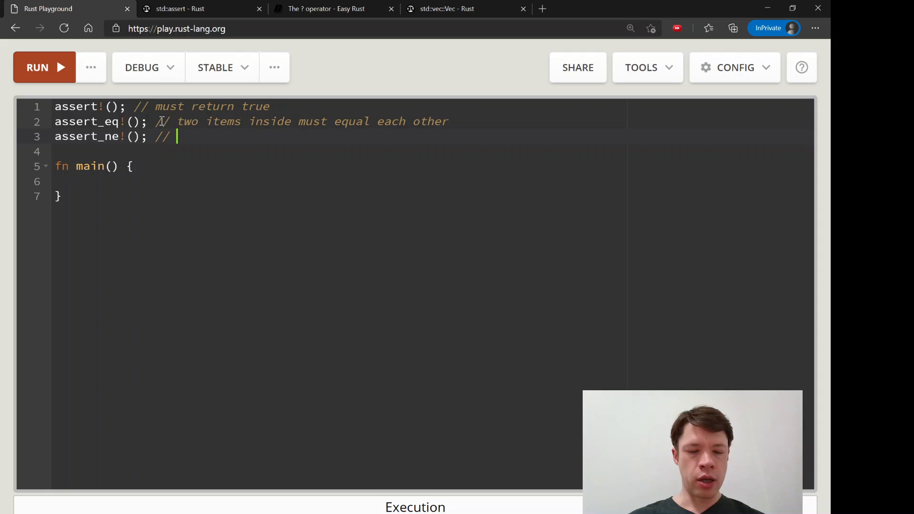
pyautogui.write('opposite')
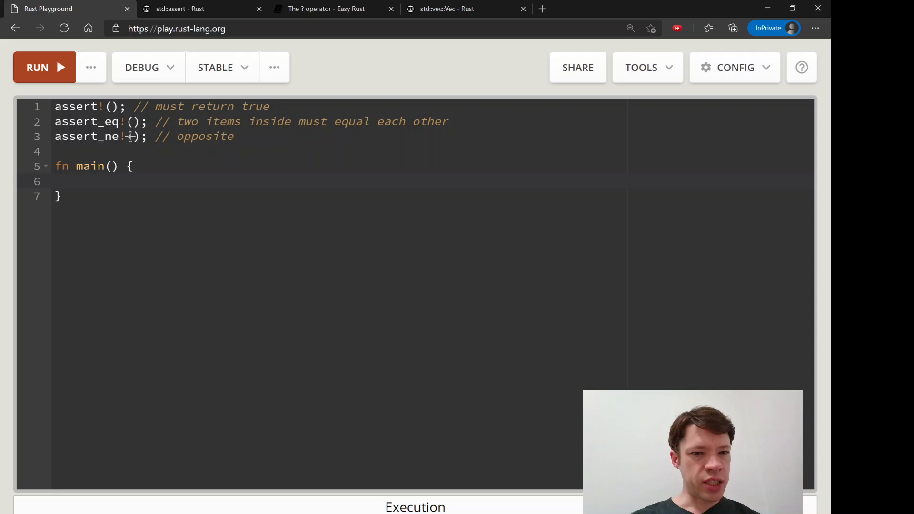
pyautogui.write('a')
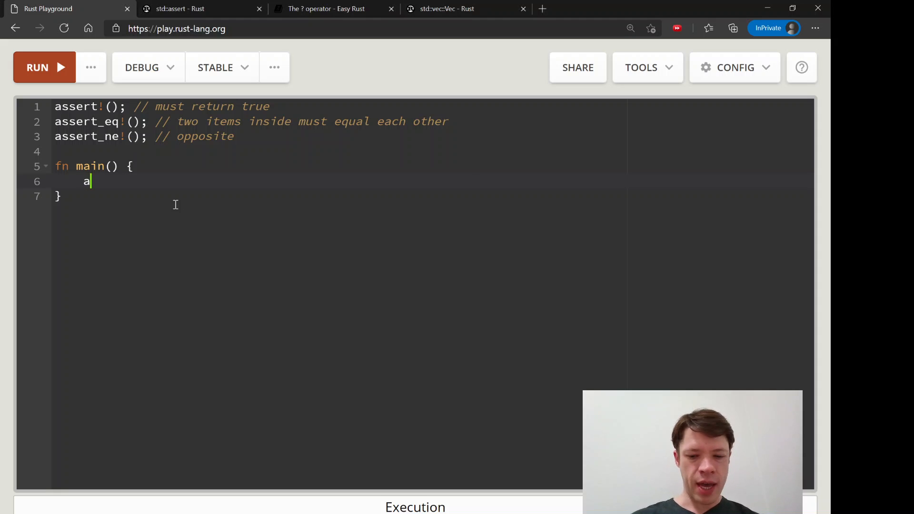
pyautogui.write('ssert')
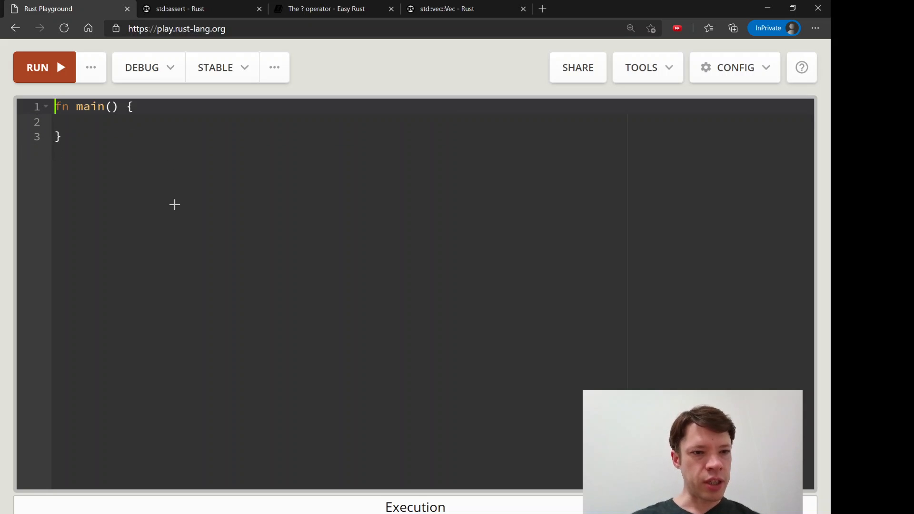
# Declare let my_name = "Loki Laufeyson" inside main
pyautogui.write('let')
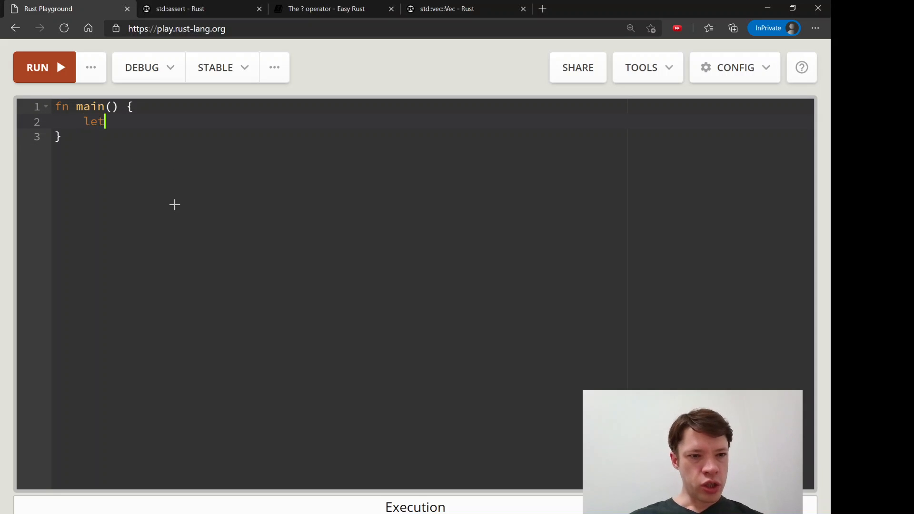
pyautogui.write('my_name = "L"')
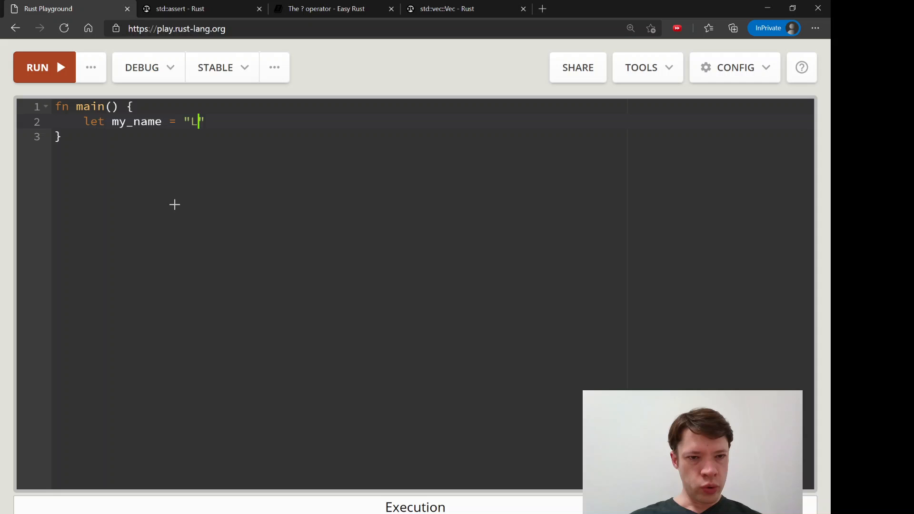
pyautogui.write('oki Laufeyson')
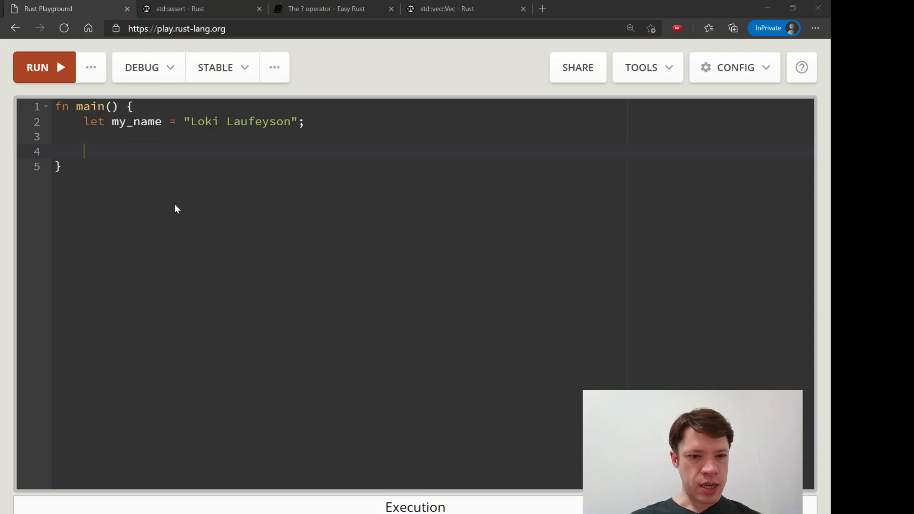
# Add assert!(my_name == "Loki Laufeyson") below the declaration
pyautogui.write('assert!()')
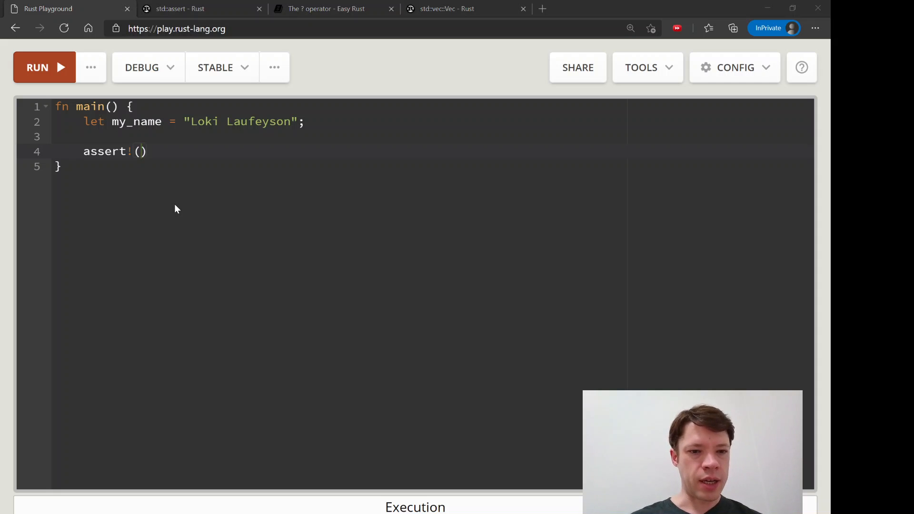
pyautogui.write('my_name ==')
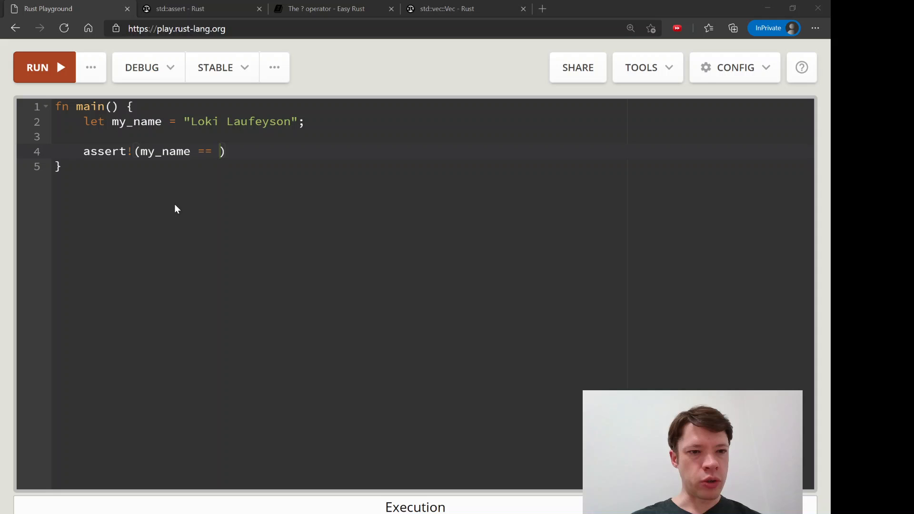
pyautogui.write('Loki Laufeyson"')
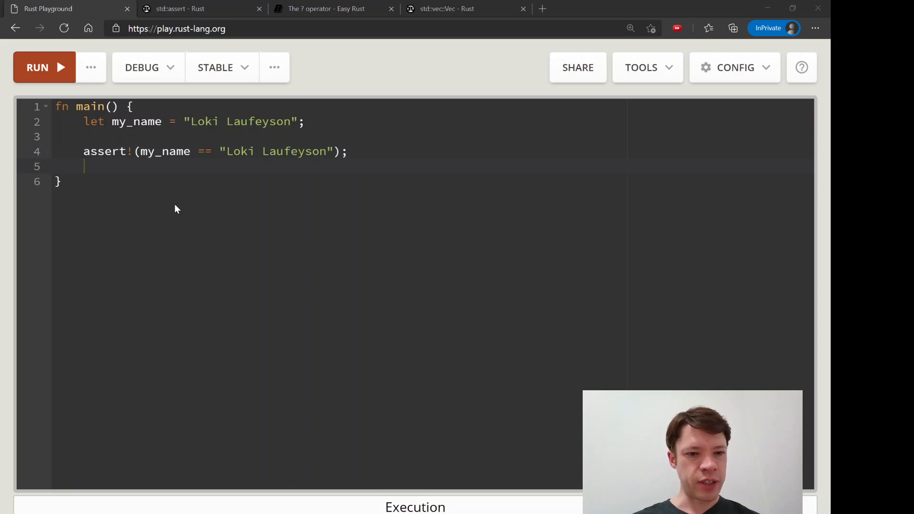
# Add assert_eq!(my_name, "Loki Laufeyson"); below the assert! line
pyautogui.write('assert_eq!(')
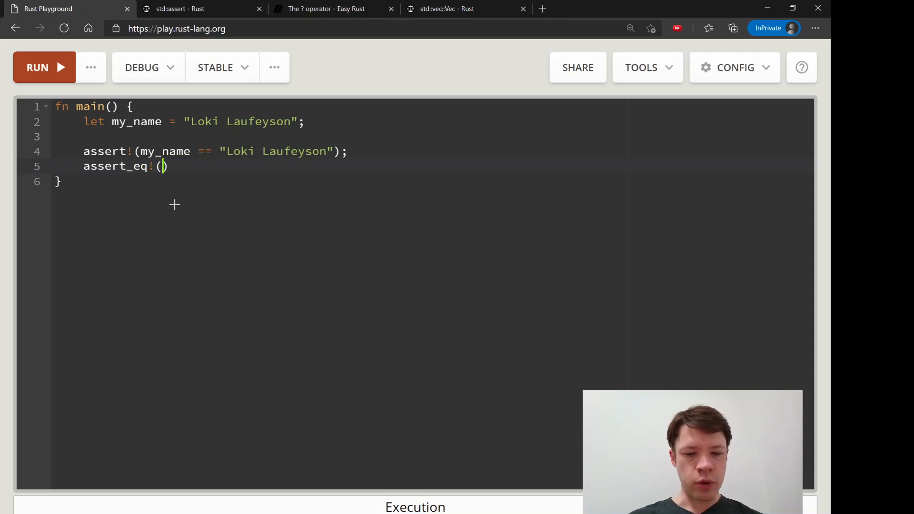
pyautogui.write('my_n')
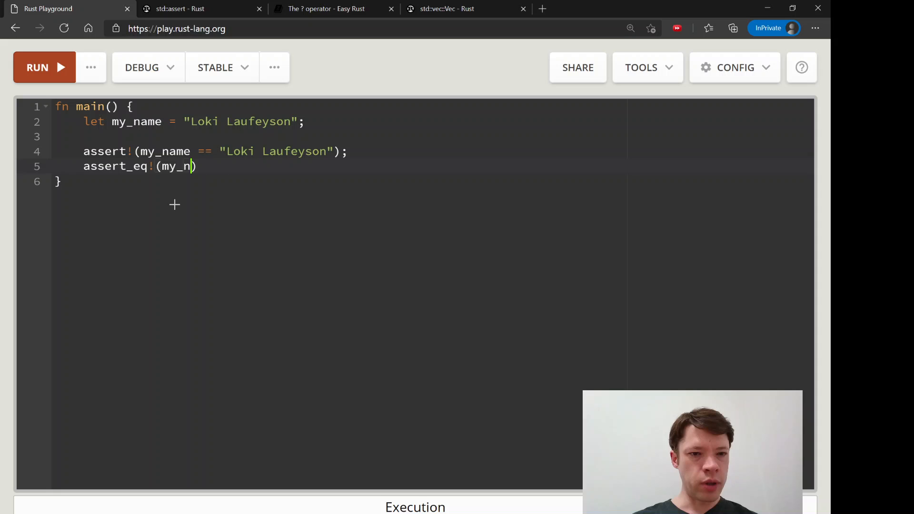
pyautogui.write('ame, Loki Laufeyson')
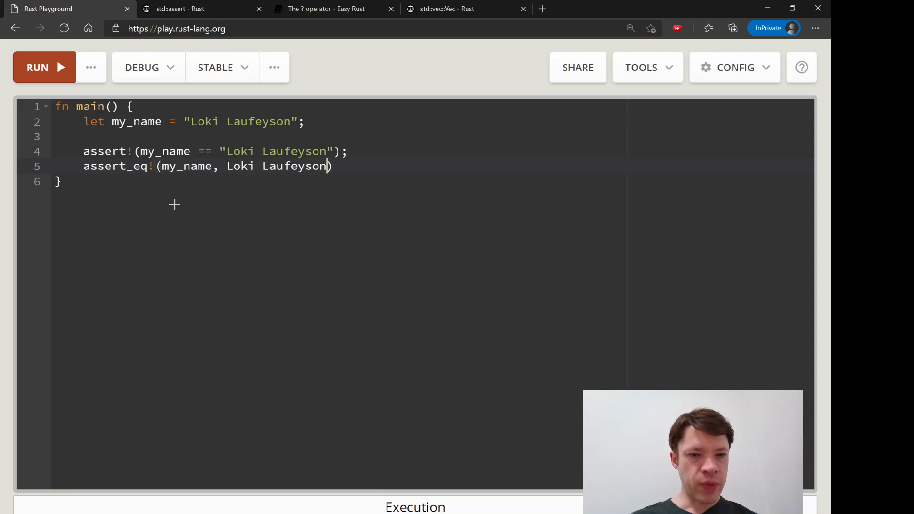
pyautogui.write('");')
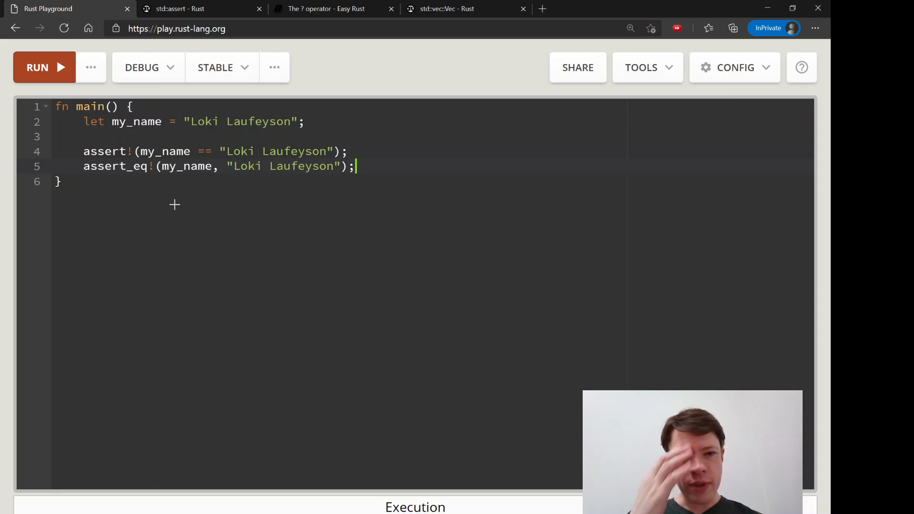
pyautogui.press('enter')
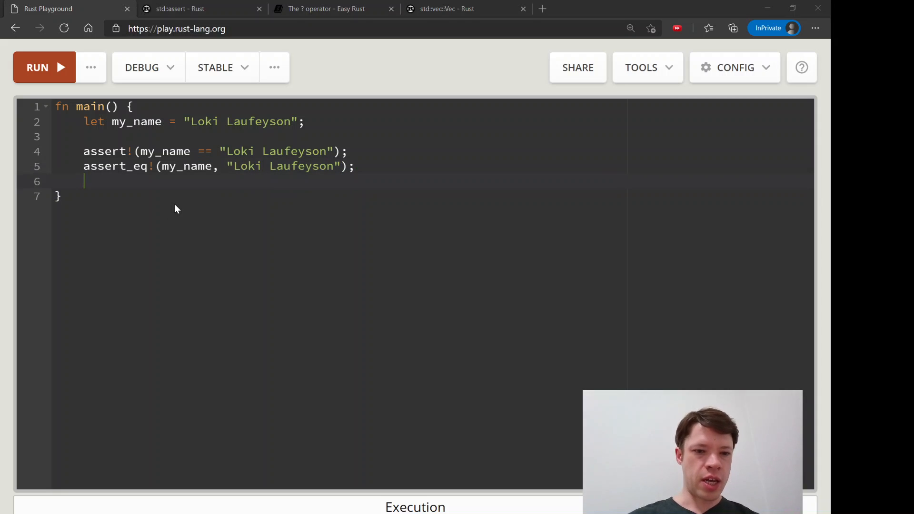
# Add assert_ne!(my_name, "Mithridates"); as the third check
pyautogui.write('assert_n')
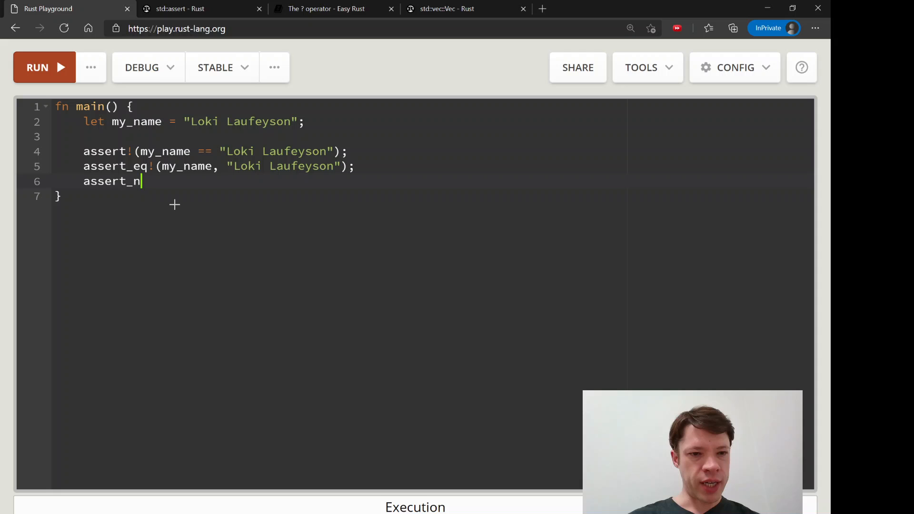
pyautogui.write('e!(')
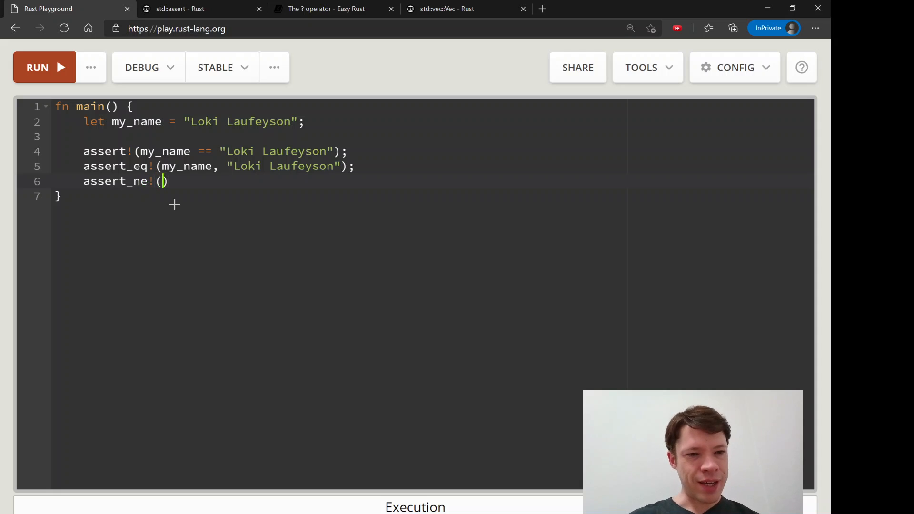
pyautogui.write('my_name, "Mithridat')
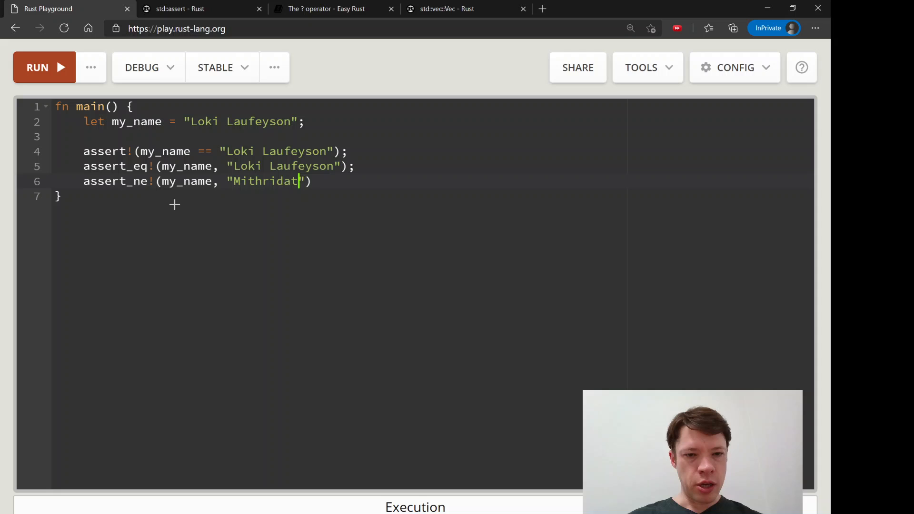
pyautogui.write('es);')
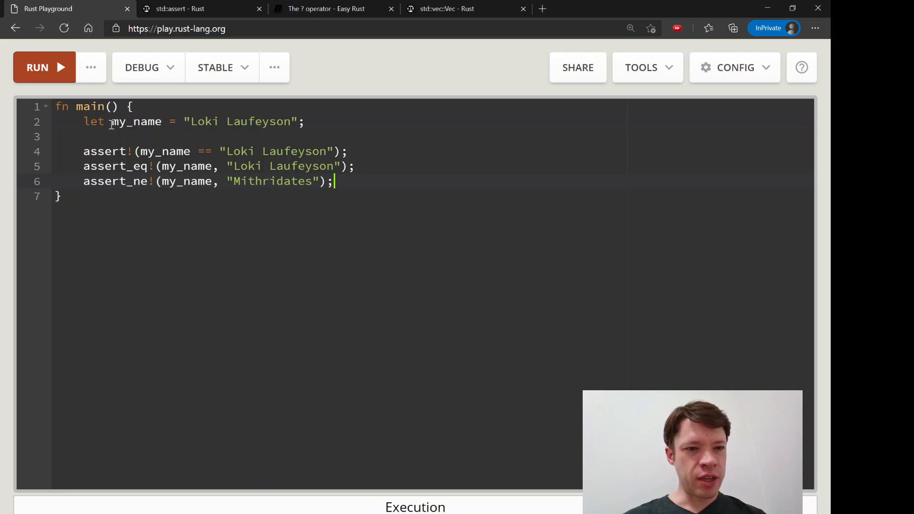
pyautogui.doubleClick(136, 121)
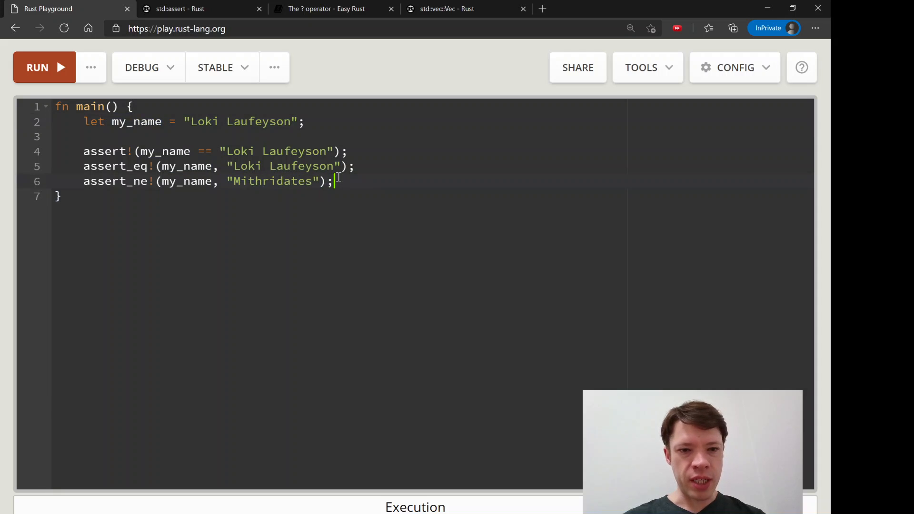
# Run the program cleanly and separate the three assertion lines with blank lines
pyautogui.click(44, 67)
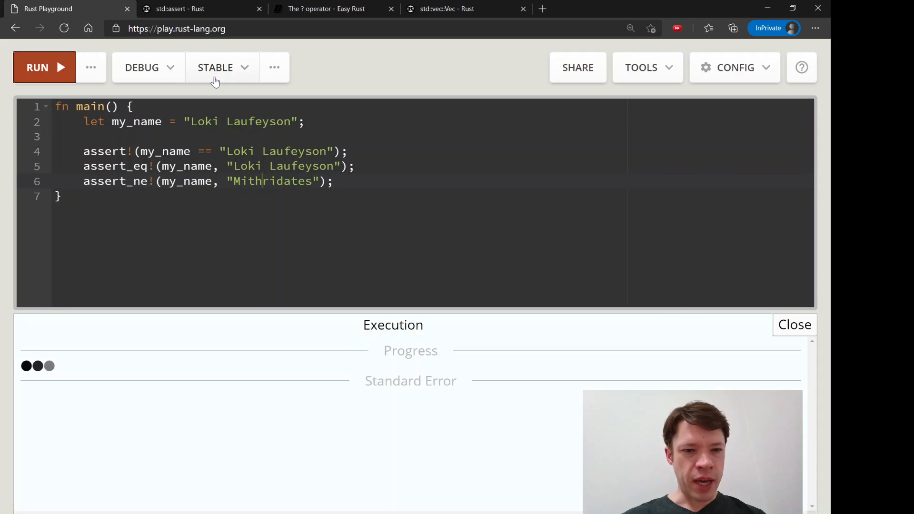
pyautogui.click(37, 67)
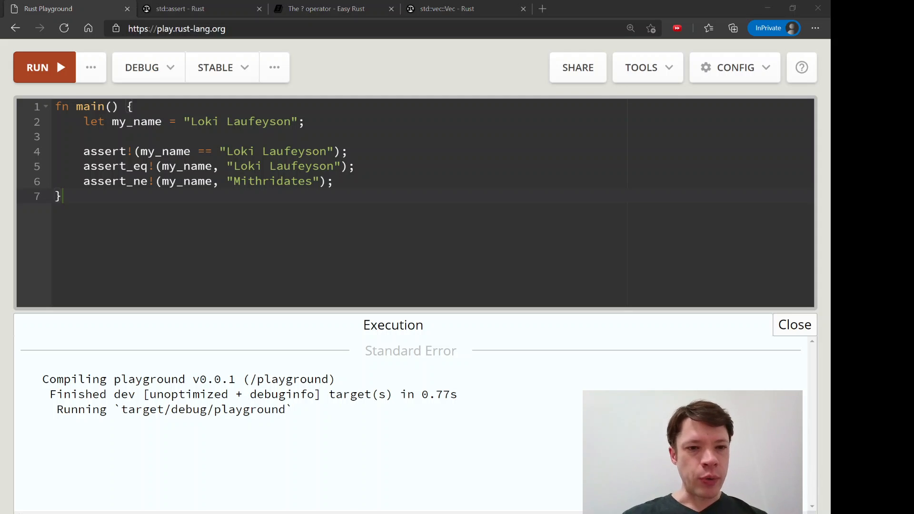
pyautogui.moveTo(289, 354)
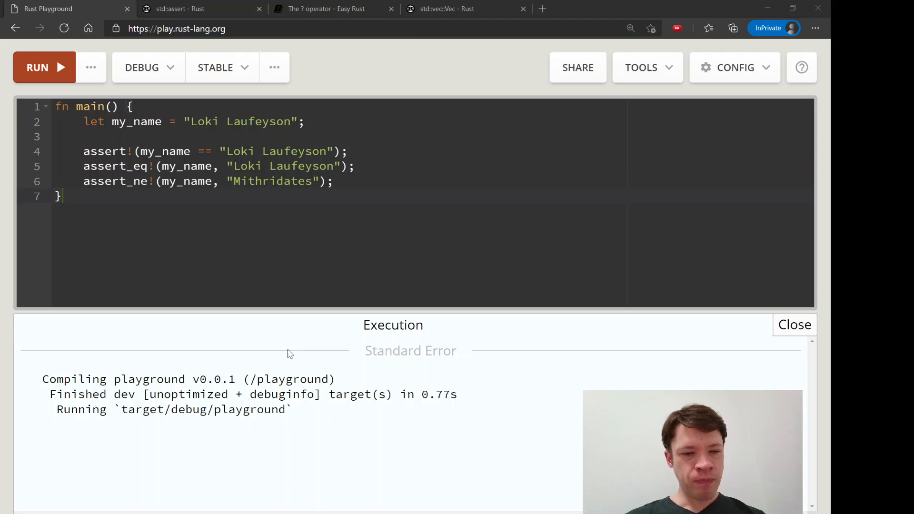
pyautogui.moveTo(84, 151); pyautogui.dragTo(333, 181)
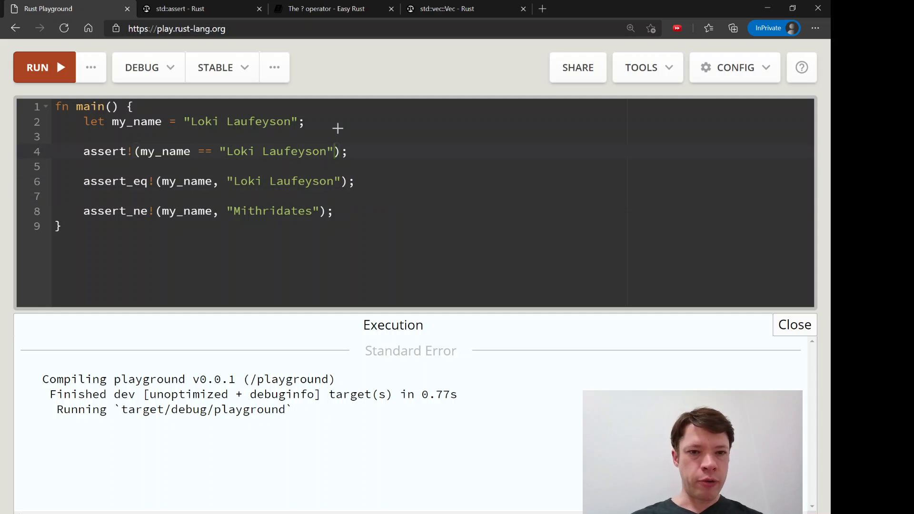
# Give assert! the failure message "Name must be Loki Laufeyson"
pyautogui.write(',')
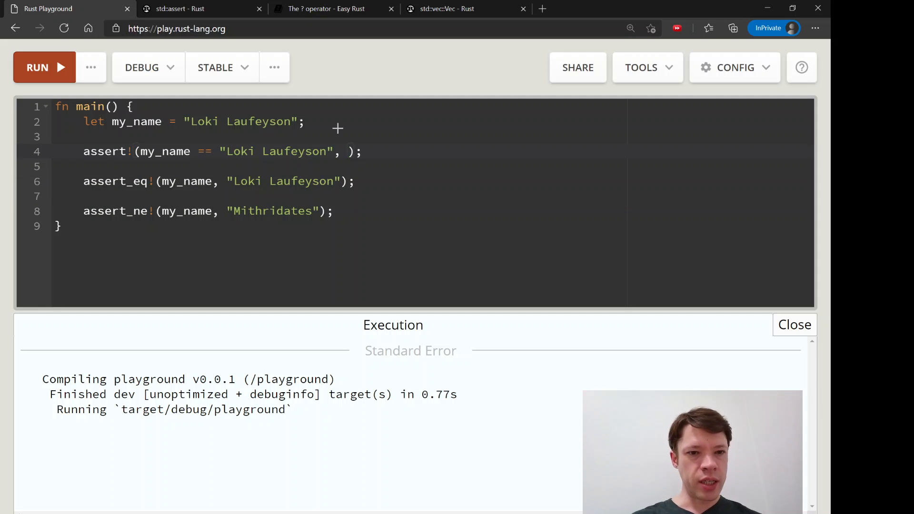
pyautogui.click(348, 151)
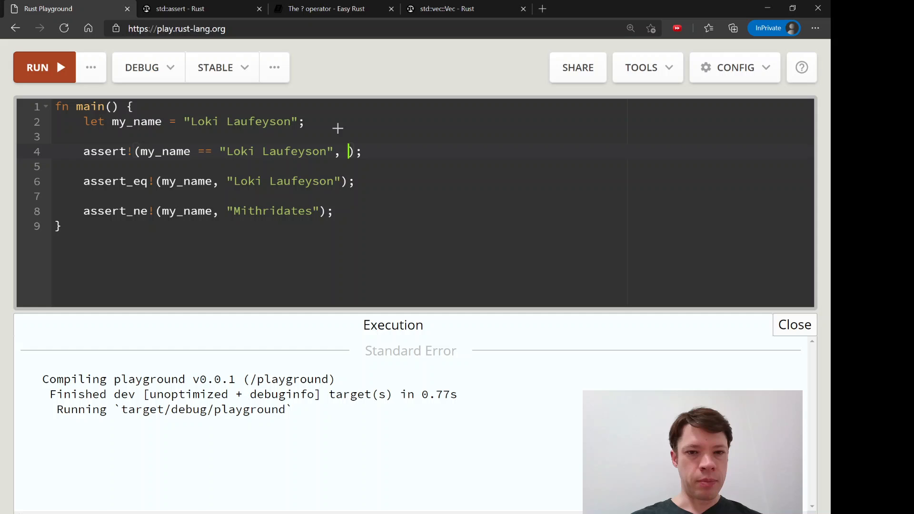
pyautogui.write('""')
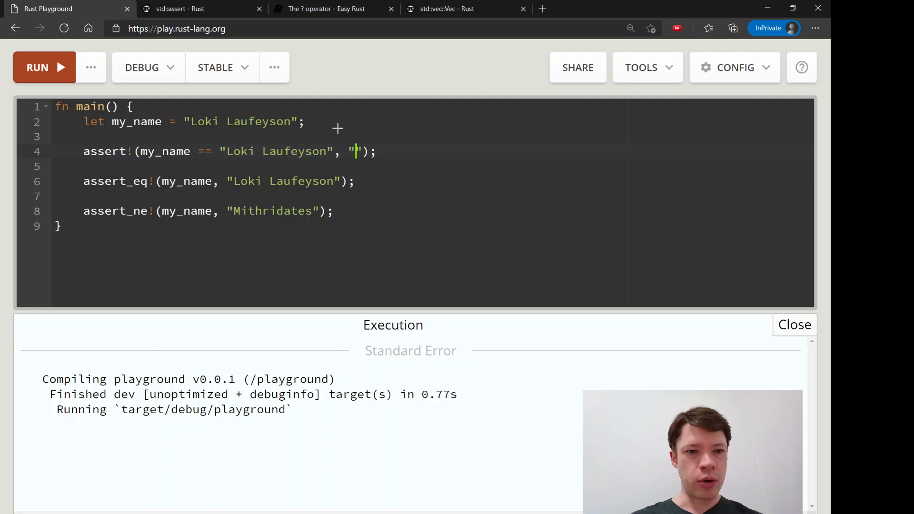
pyautogui.write('Name must me Loki La')
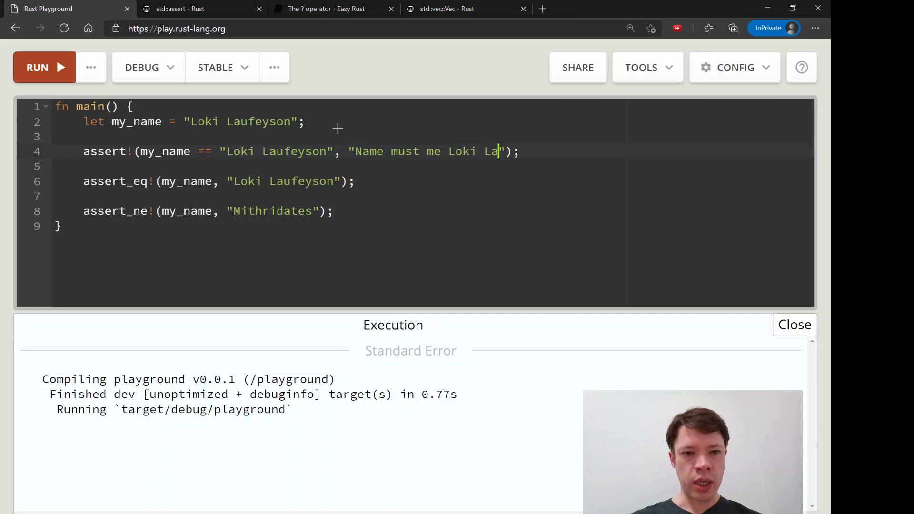
pyautogui.write('ufeyson')
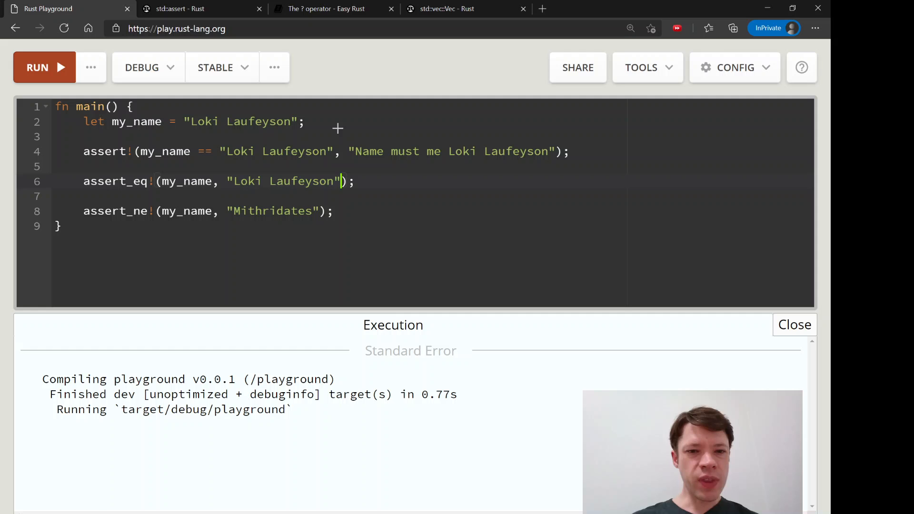
# Give assert_eq! the same message and begin a "Name..." message for assert_ne!
pyautogui.write('", "')
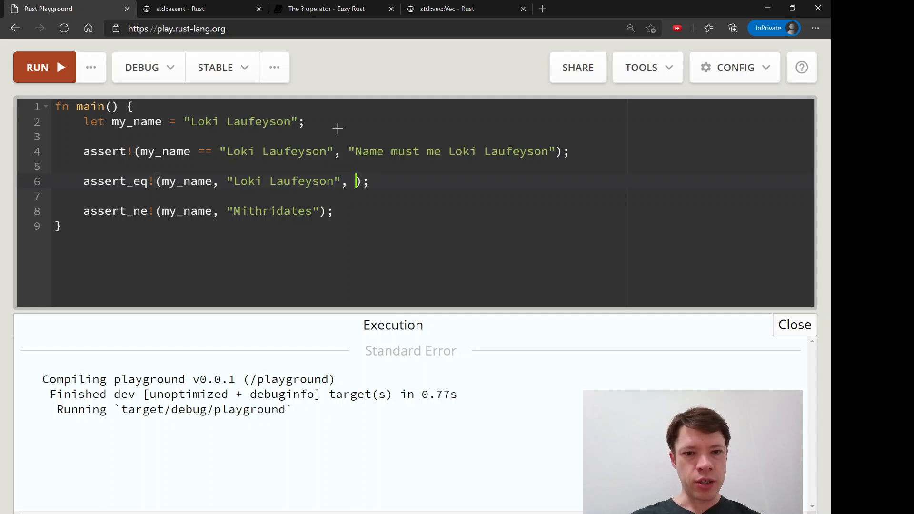
pyautogui.write('"Name must"')
pyautogui.click(432, 211)
pyautogui.write(', ')
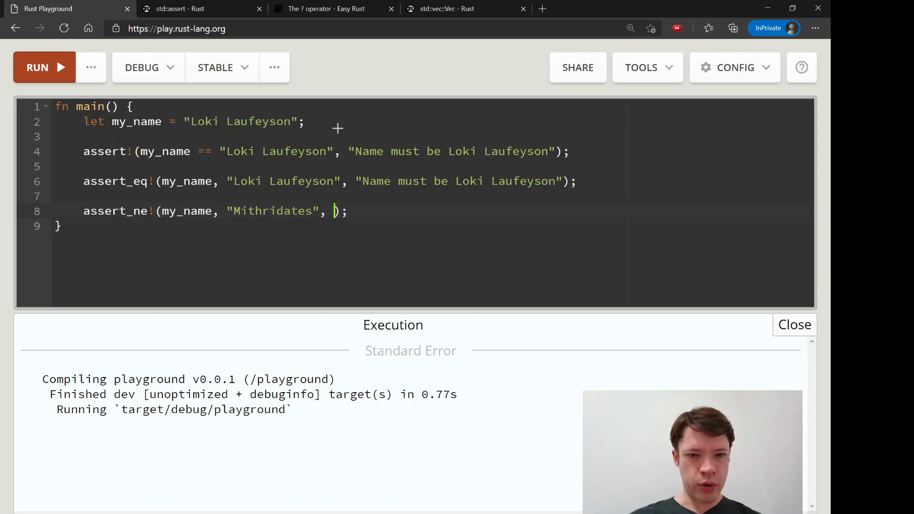
pyautogui.write('"Name cannot be Mithridates')
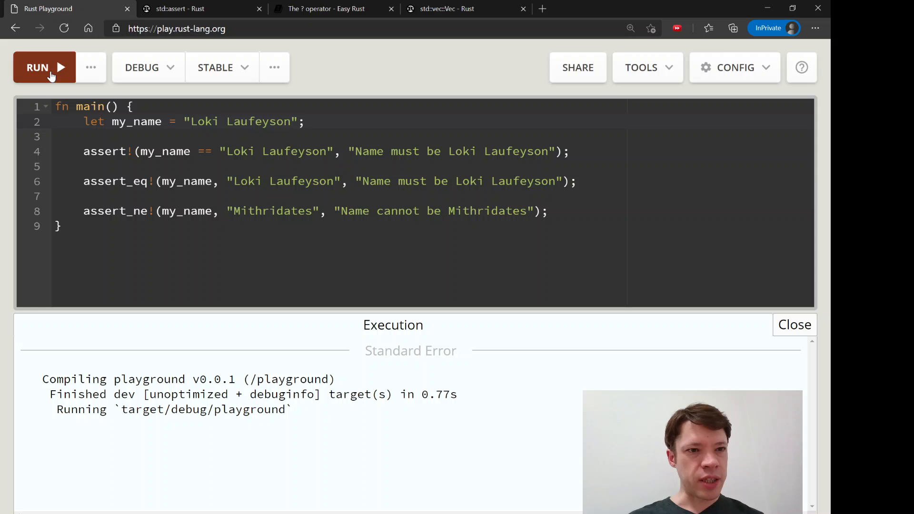
# Run, misspell my_name as Loki Laufeeyson and rerun so assert! panics with its message
pyautogui.click(38, 66)
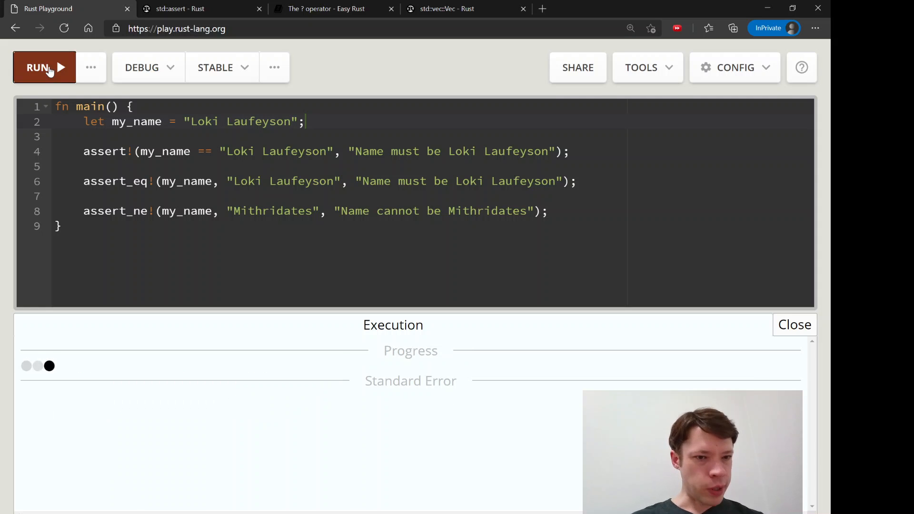
pyautogui.click(37, 67)
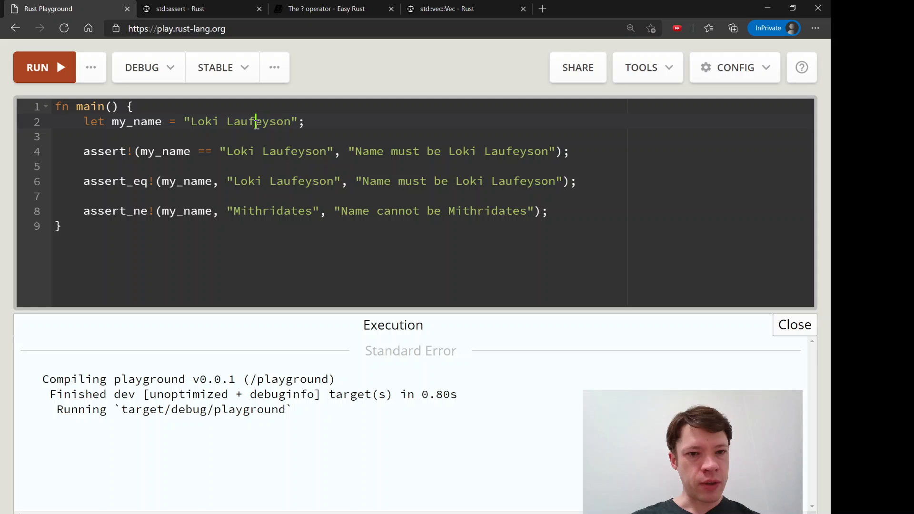
pyautogui.click(44, 66)
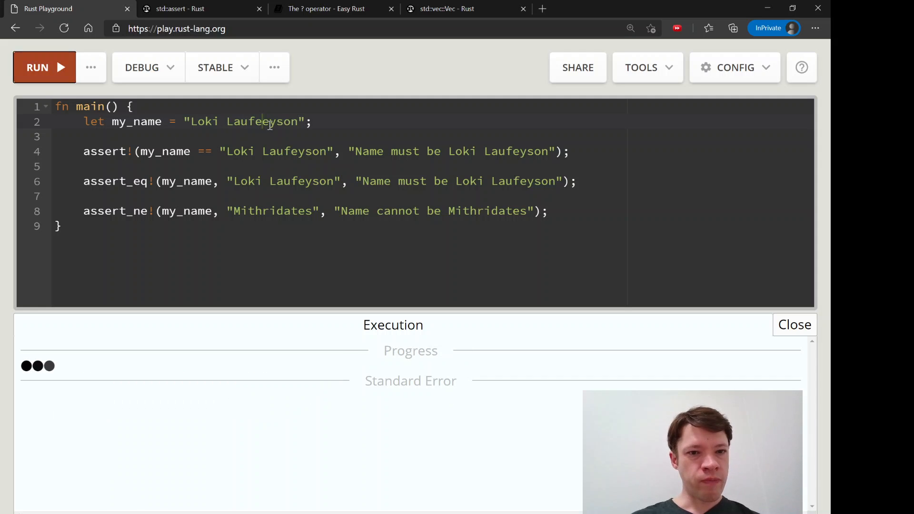
pyautogui.moveTo(302, 313)
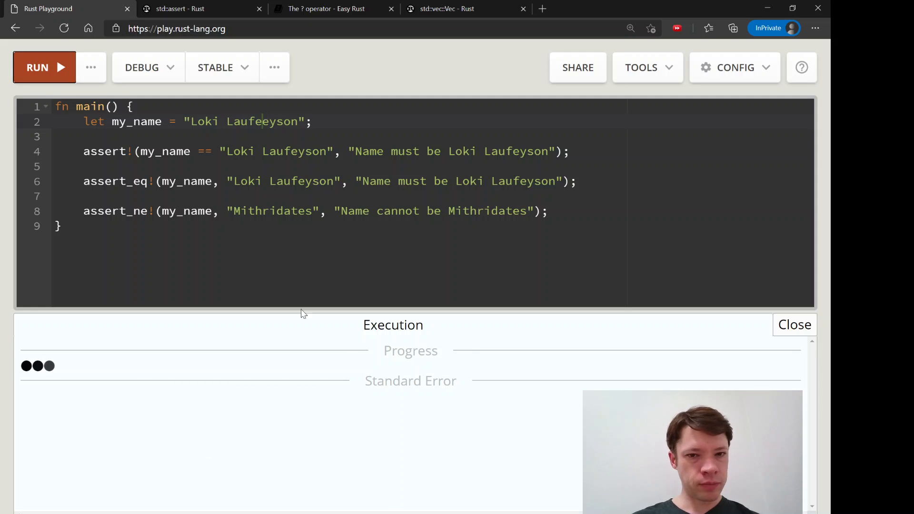
pyautogui.click(44, 67)
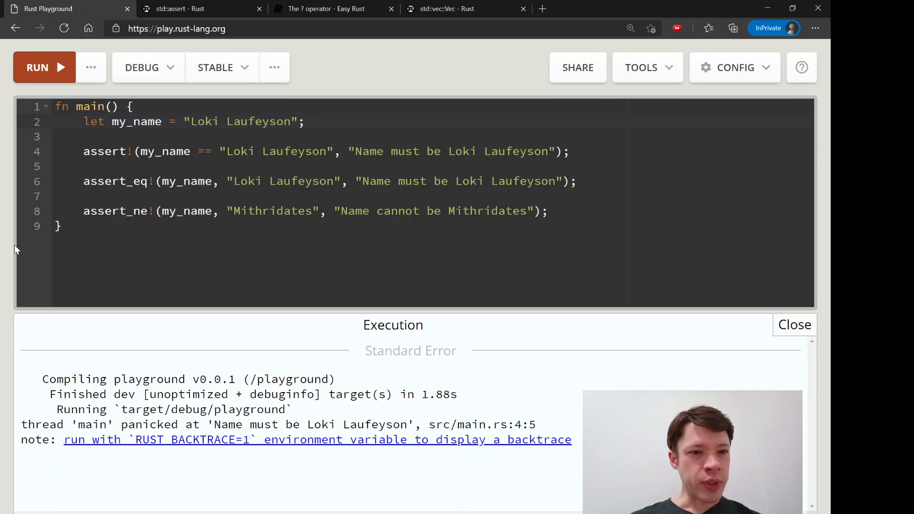
# Comment out assert! and run with Leoki Laufeyson so assert_eq! shows left vs right values, then comment out assert_eq! instead
pyautogui.write('//')
pyautogui.write('e')
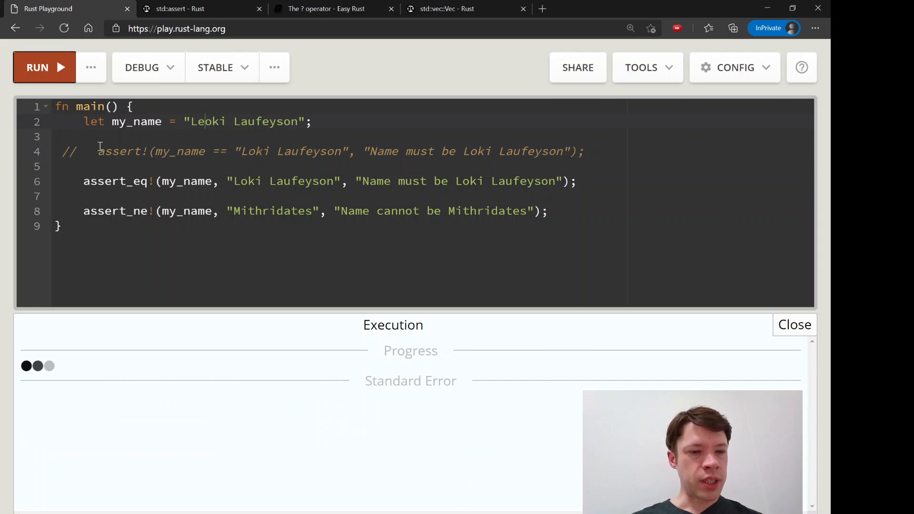
pyautogui.click(44, 67)
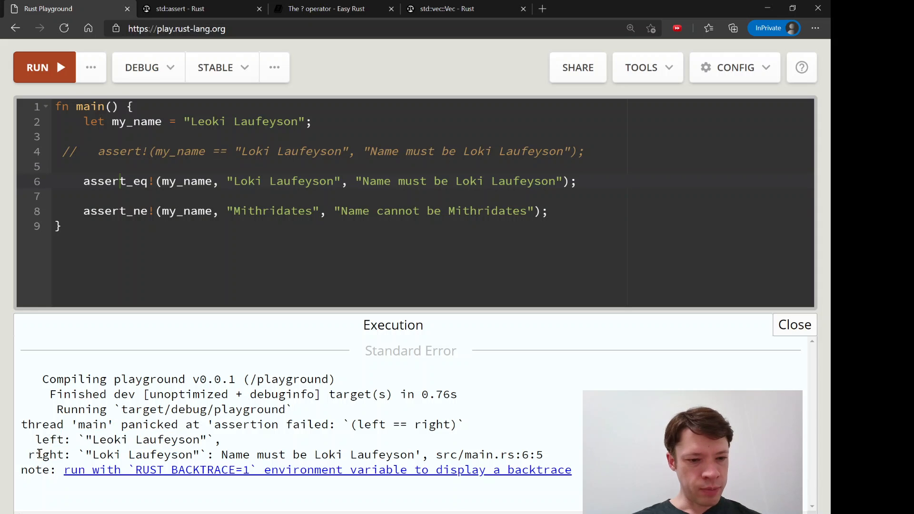
pyautogui.moveTo(38, 454); pyautogui.dragTo(116, 440)
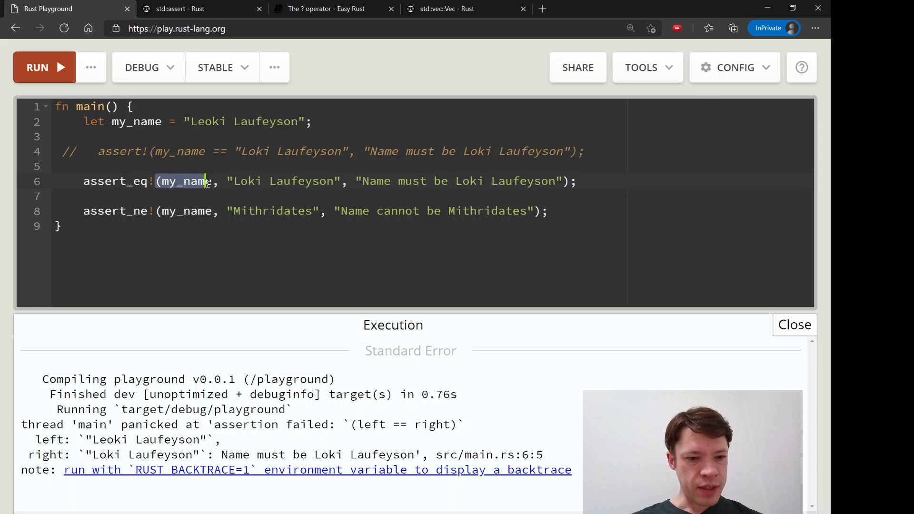
pyautogui.doubleClick(248, 121)
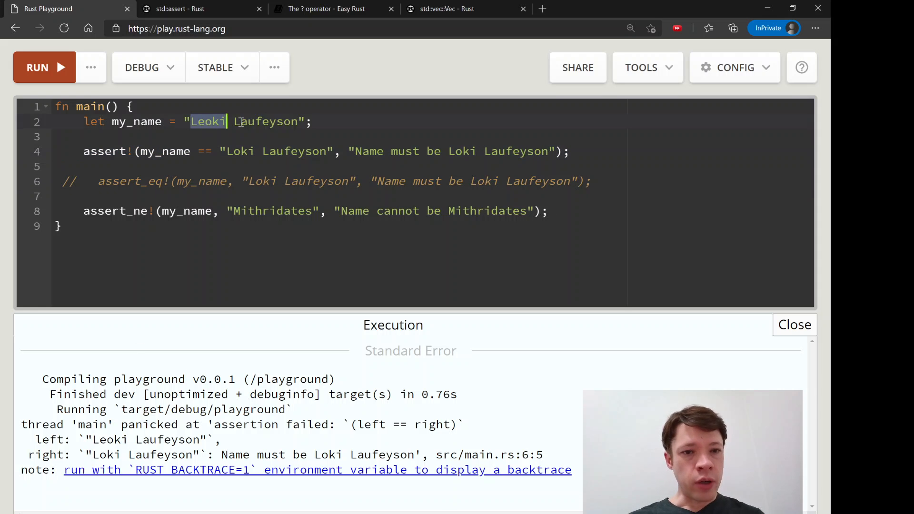
# Set my_name to "Mithridates" and run so assert_ne! panics with "Name cannot be Mithridates"
pyautogui.write('Mith')
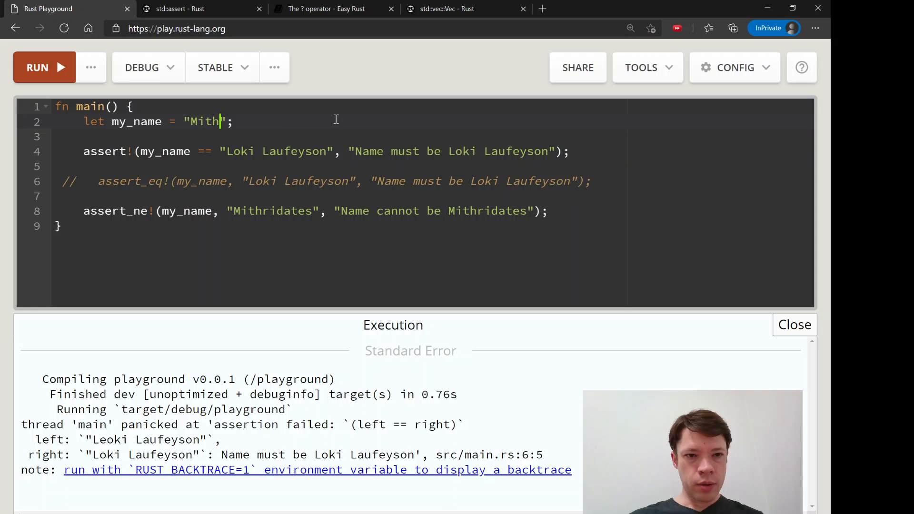
pyautogui.click(38, 67)
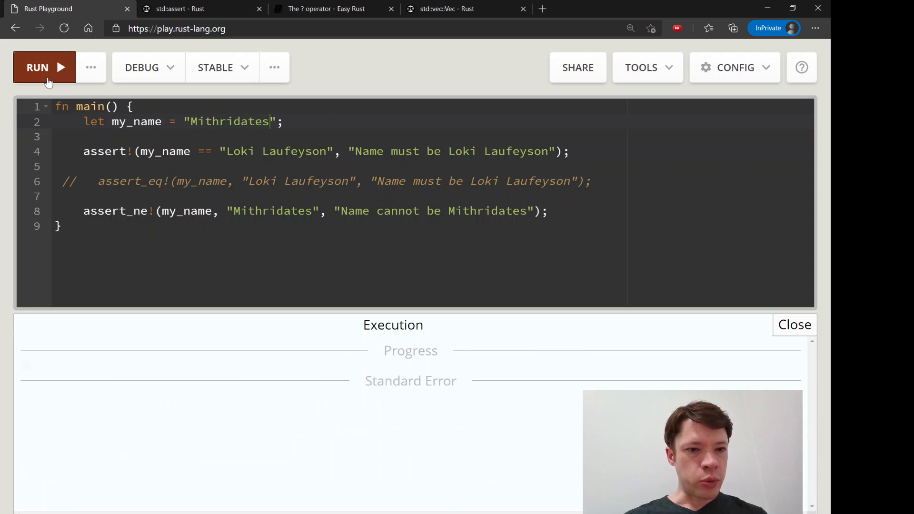
pyautogui.click(45, 66)
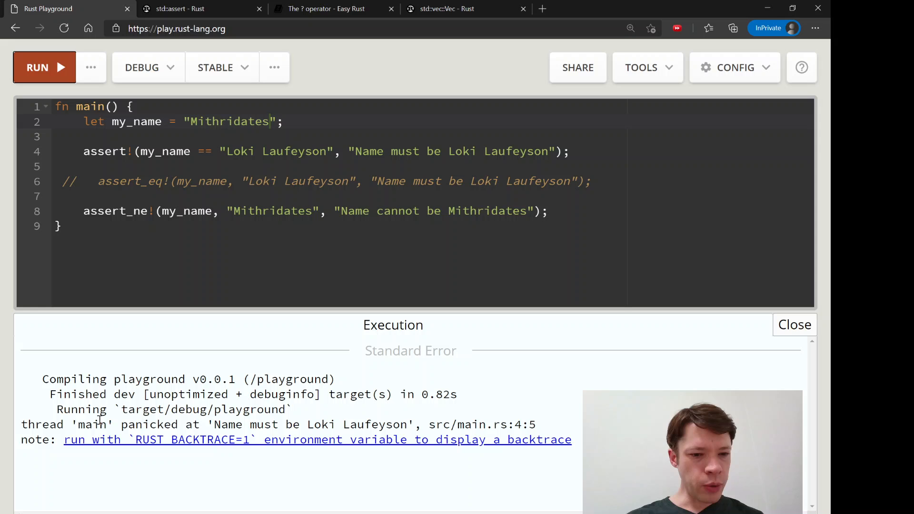
pyautogui.moveTo(257, 424); pyautogui.dragTo(388, 425)
pyautogui.write('//  ')
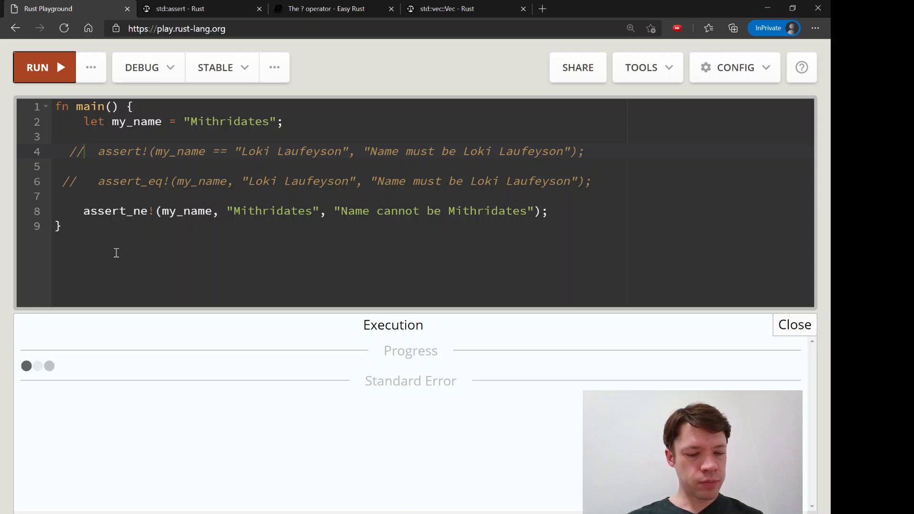
# Rerun and inspect the left and right values in the failure output, then uncomment all assertions
pyautogui.click(44, 67)
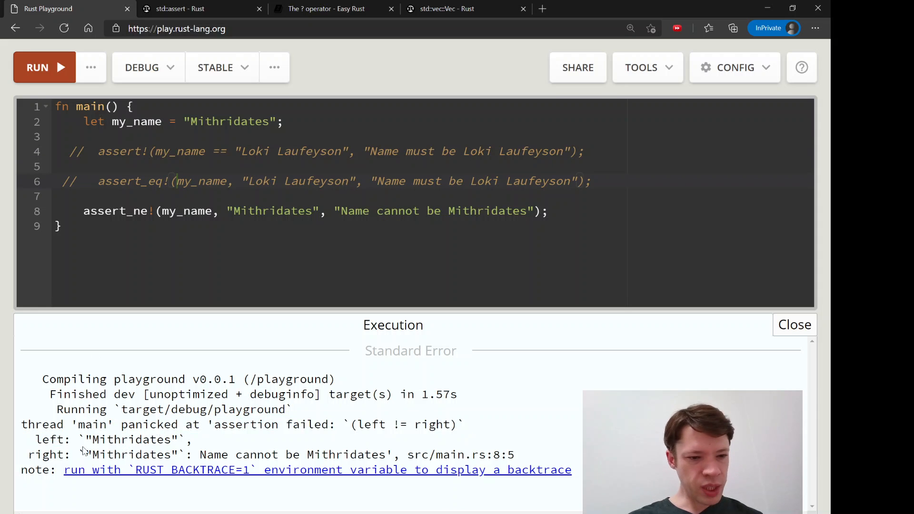
pyautogui.doubleClick(131, 439)
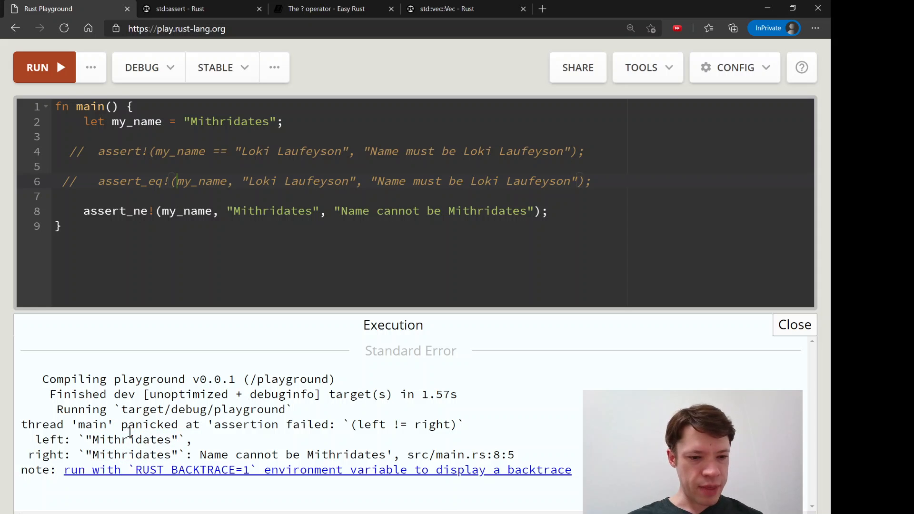
pyautogui.moveTo(199, 456); pyautogui.dragTo(429, 455)
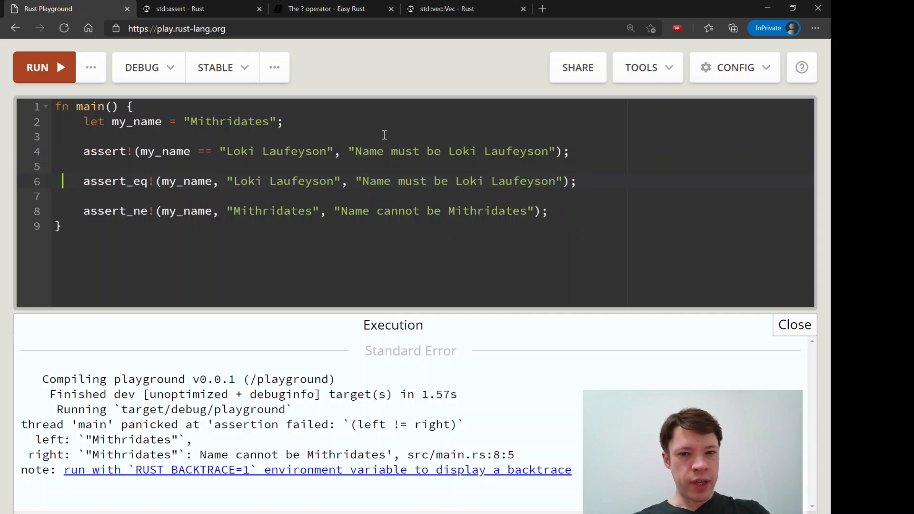
# Format the assert! message as "Name must be {}" with my_name as the argument
pyautogui.doubleClick(368, 151)
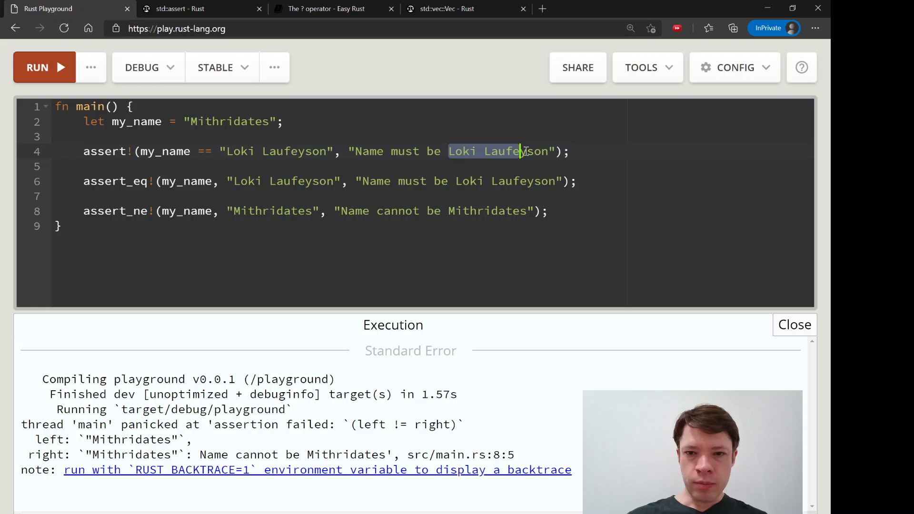
pyautogui.write('{}')
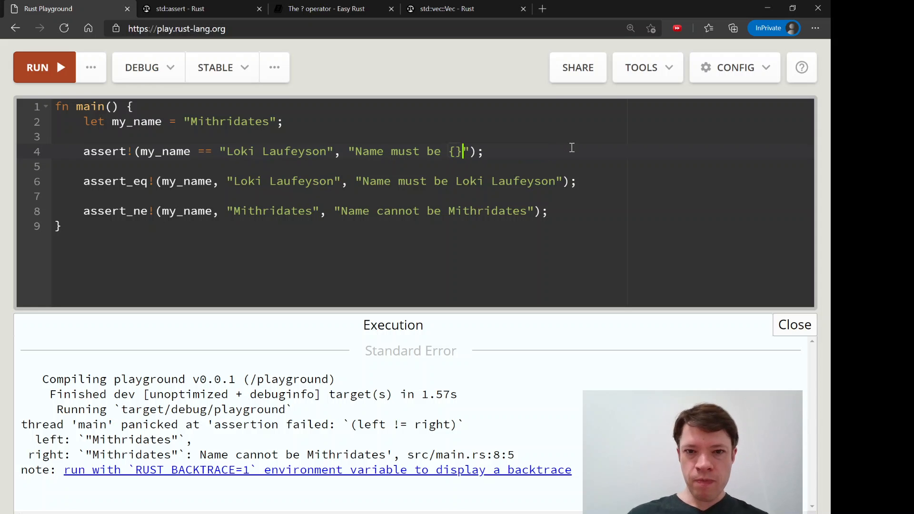
pyautogui.write(', my_name')
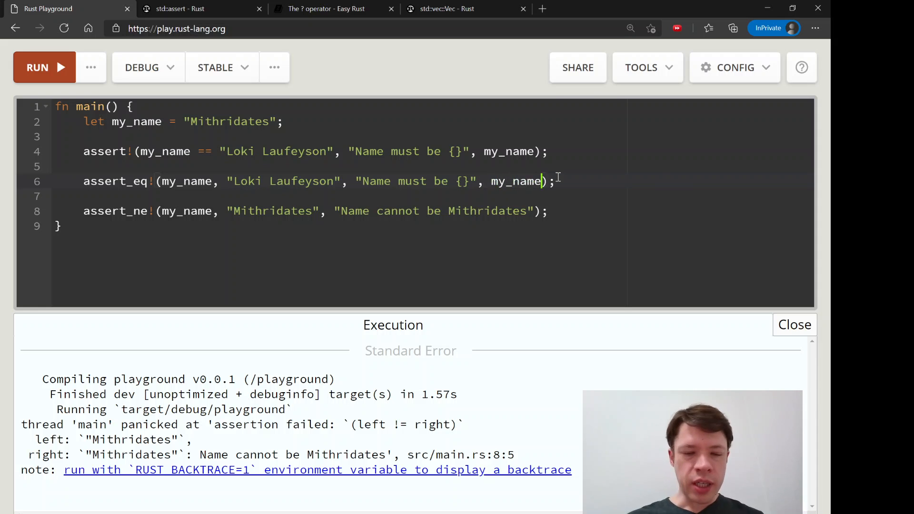
pyautogui.doubleClick(136, 121)
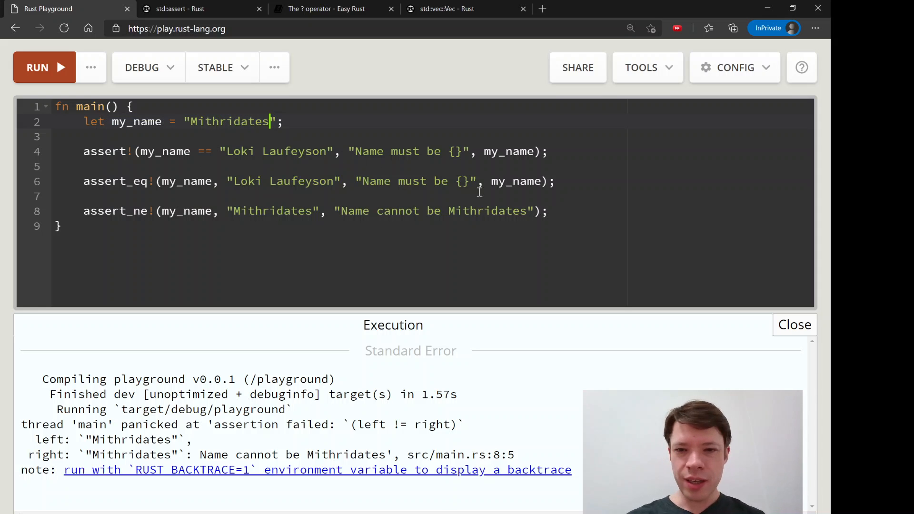
# Rerun so the panic reads "Name must be Mithridates" and begin a let real_name = "" line
pyautogui.click(43, 66)
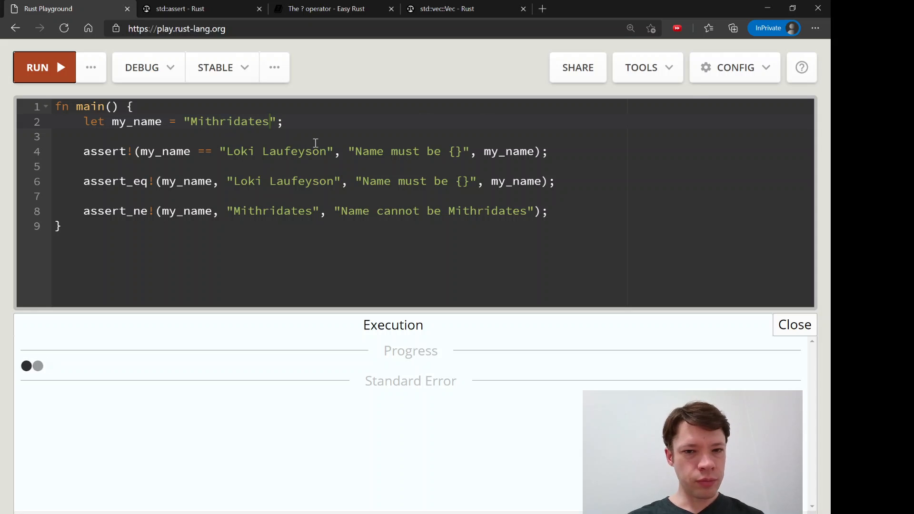
pyautogui.click(37, 67)
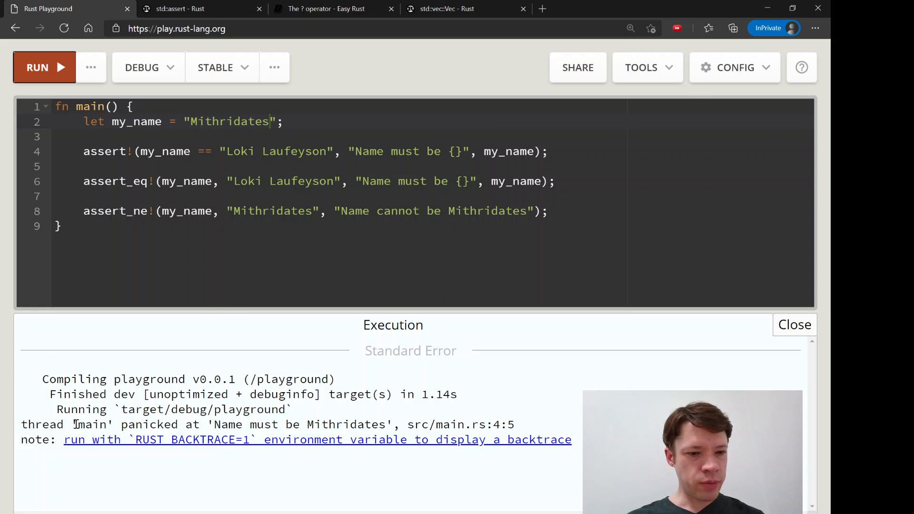
pyautogui.moveTo(79, 424); pyautogui.dragTo(388, 424)
pyautogui.write('let real_name = "')
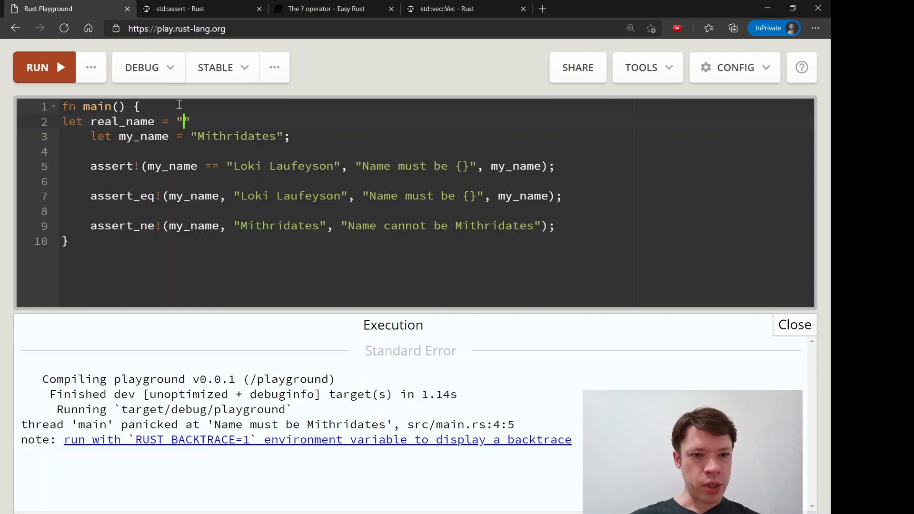
# Set real_name to "Loki Laufeyson", my_name to "Lokii Laufeyson", and format real_name in the assert messages
pyautogui.write('Loki Laufeyson')
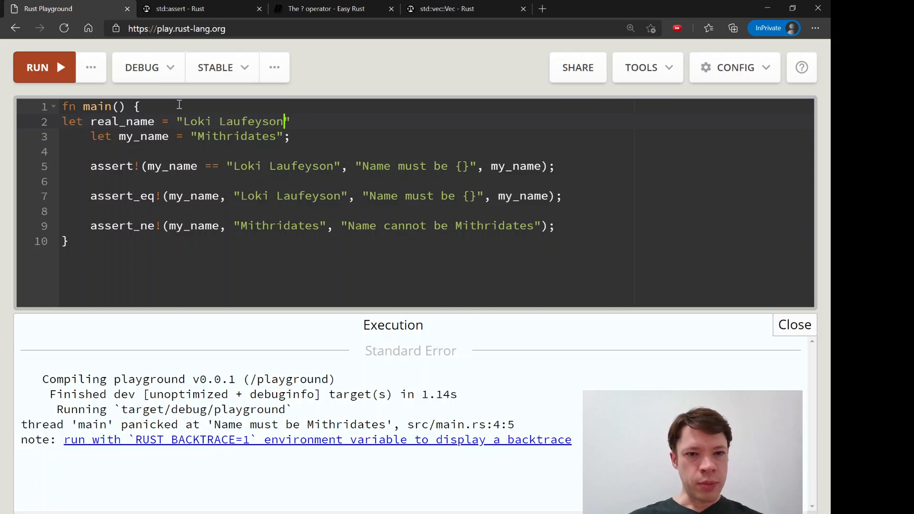
pyautogui.doubleClick(236, 136)
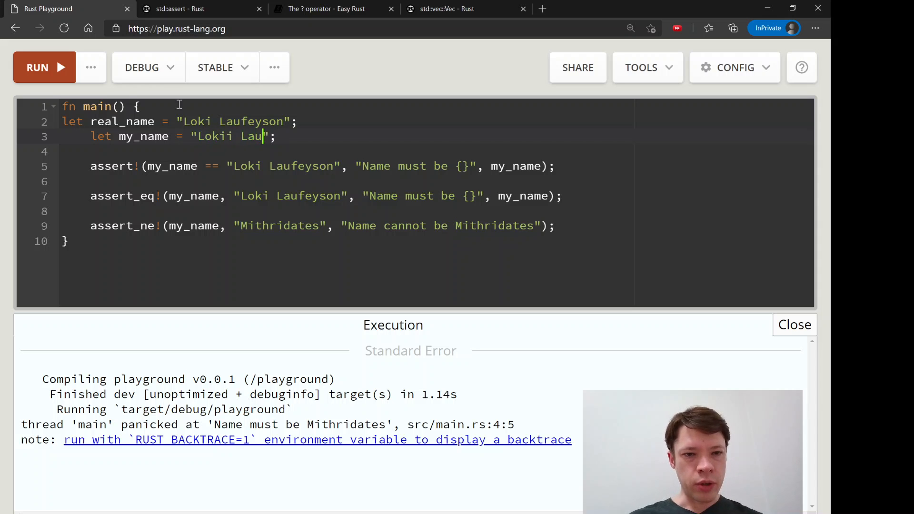
pyautogui.write('feyson')
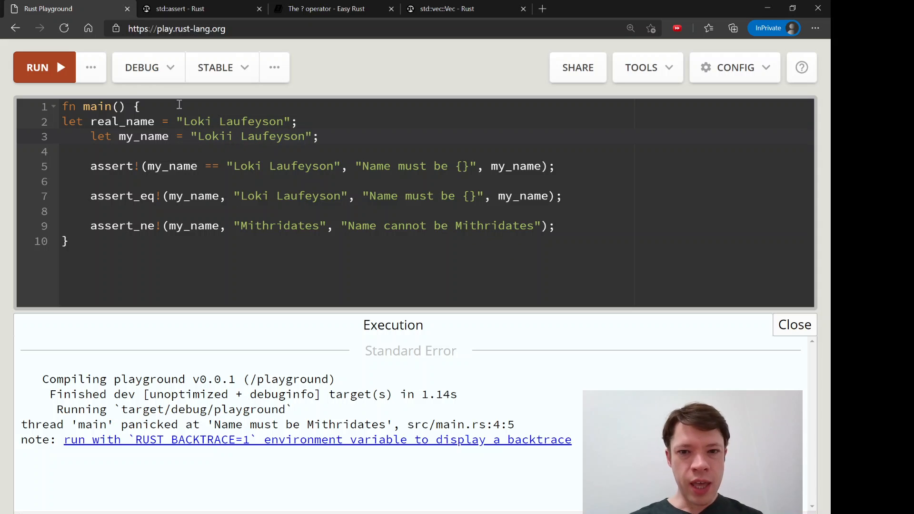
pyautogui.doubleClick(515, 165)
pyautogui.write('real')
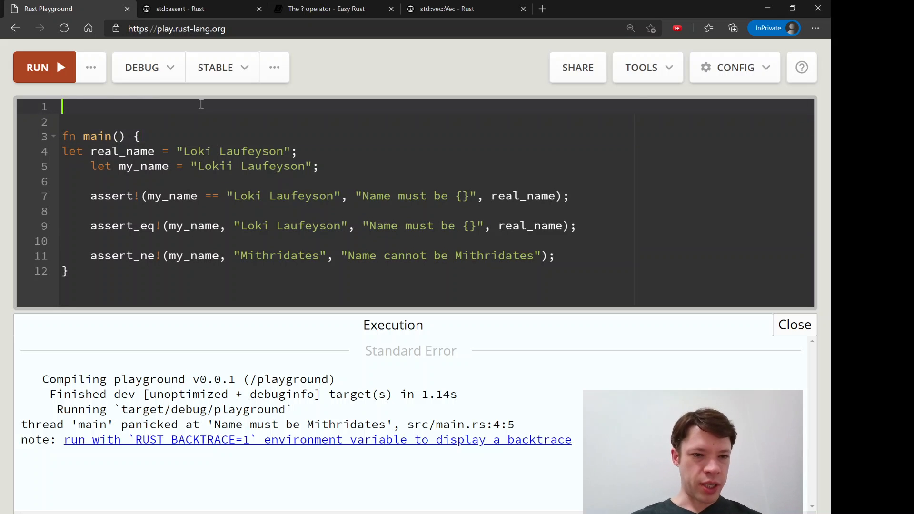
# Declare a global const REAL_NAME: &str = "Loki Laufeyson" at the top of the file
pyautogui.write('const re')
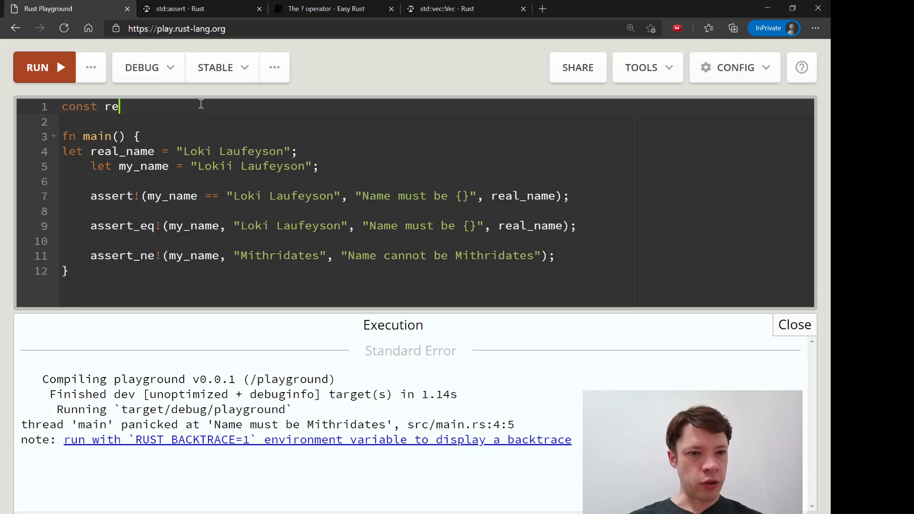
pyautogui.write('al_name')
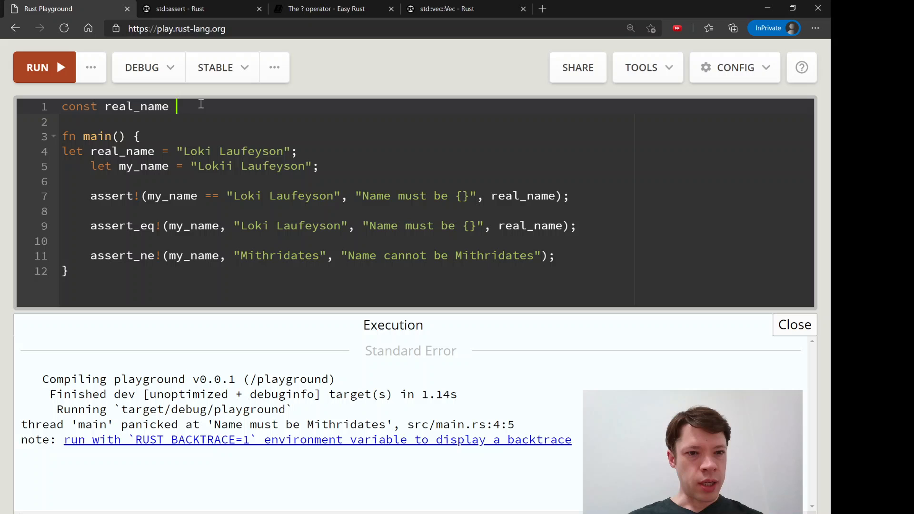
pyautogui.write(': &str =')
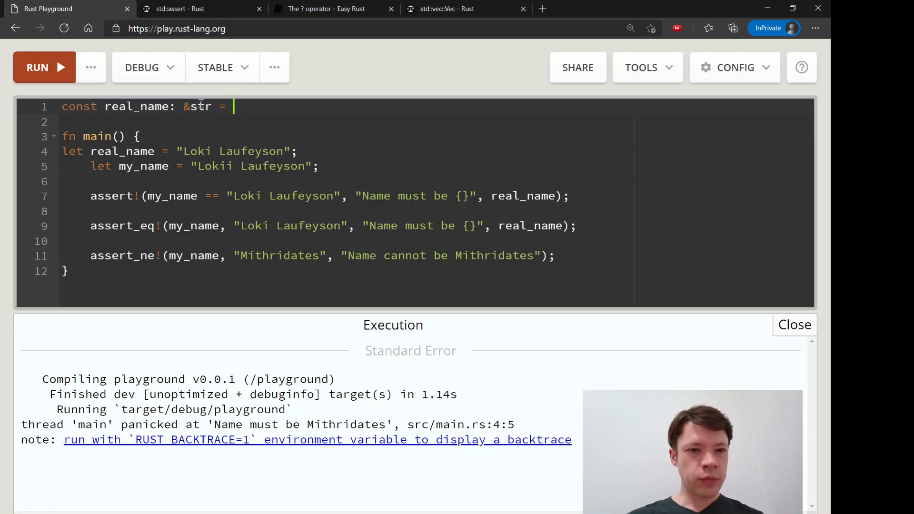
pyautogui.write('"Loki Laufey"')
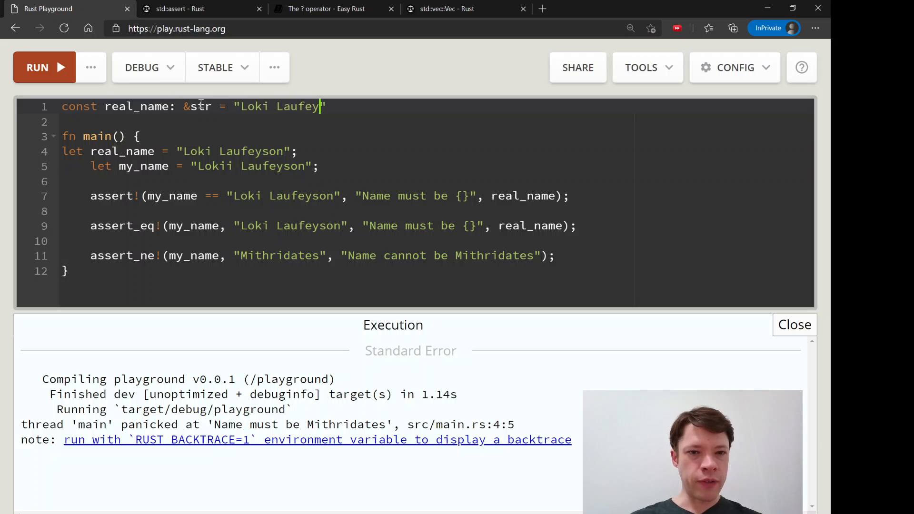
pyautogui.write('son";')
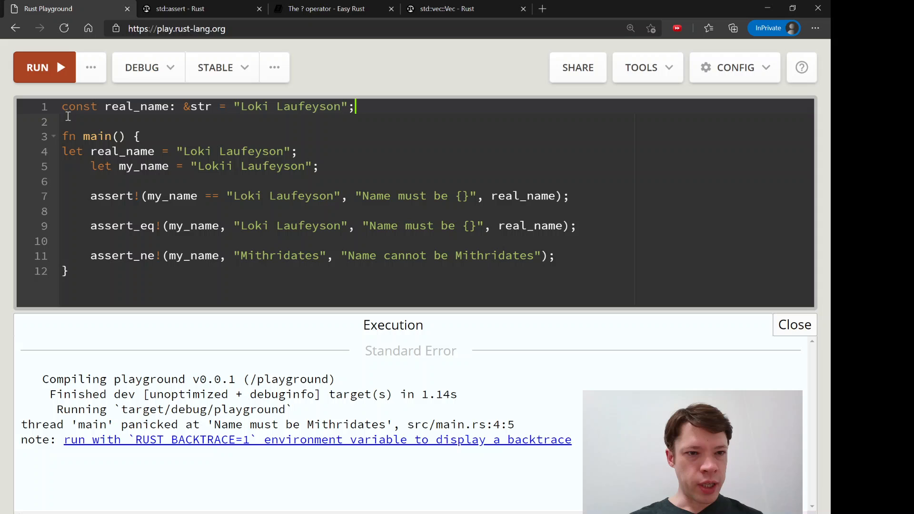
pyautogui.doubleClick(137, 106)
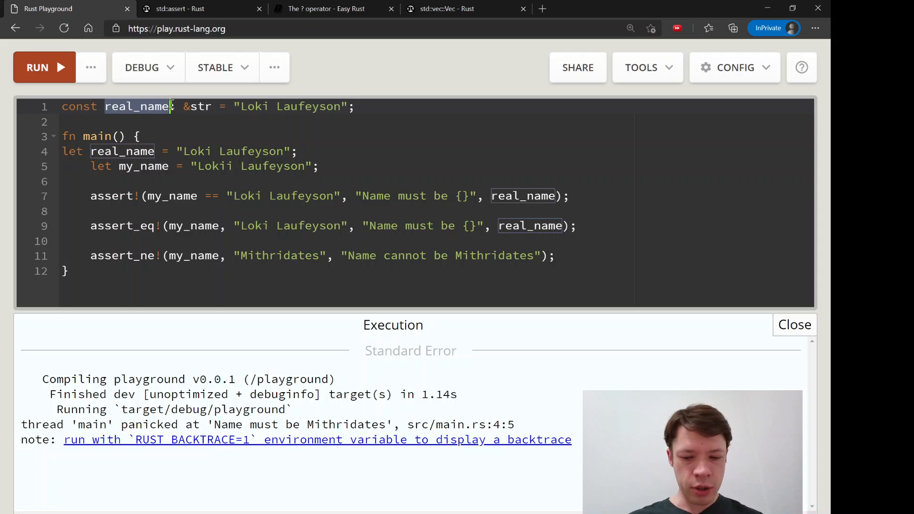
pyautogui.write('REAL_NAME')
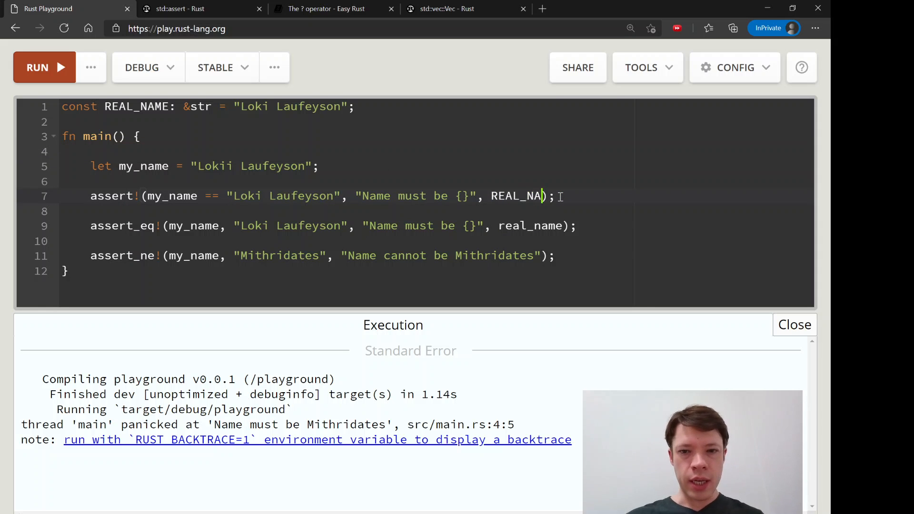
# Use REAL_NAME in the assert, run to get the 'Name must be Loki Laufeyson' panic, then clear the code
pyautogui.doubleClick(529, 226)
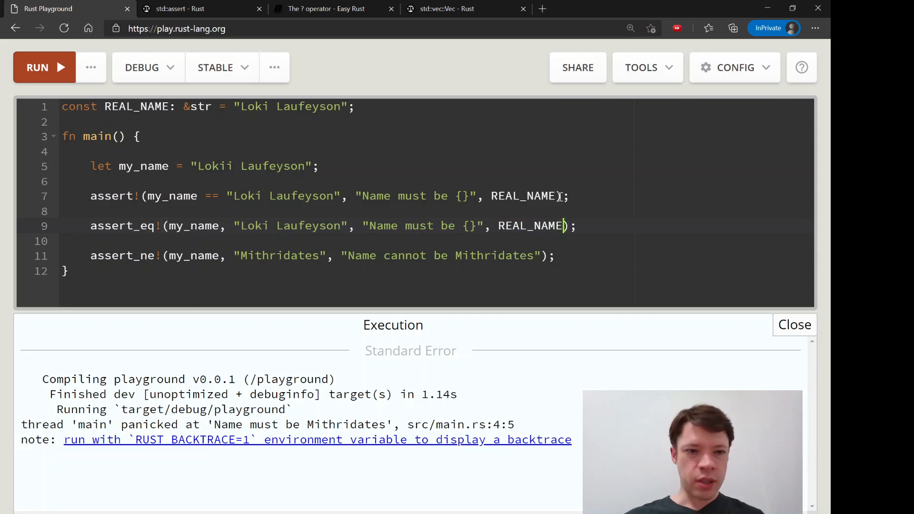
pyautogui.click(37, 67)
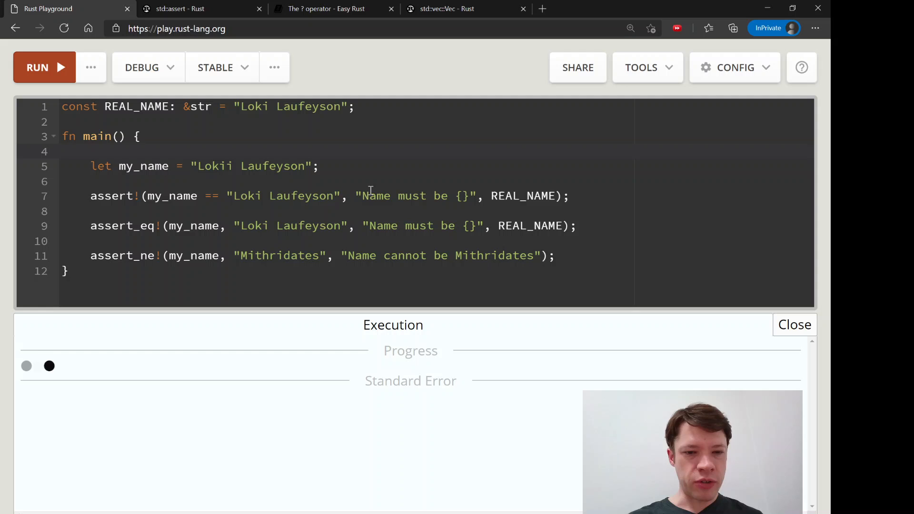
pyautogui.click(37, 67)
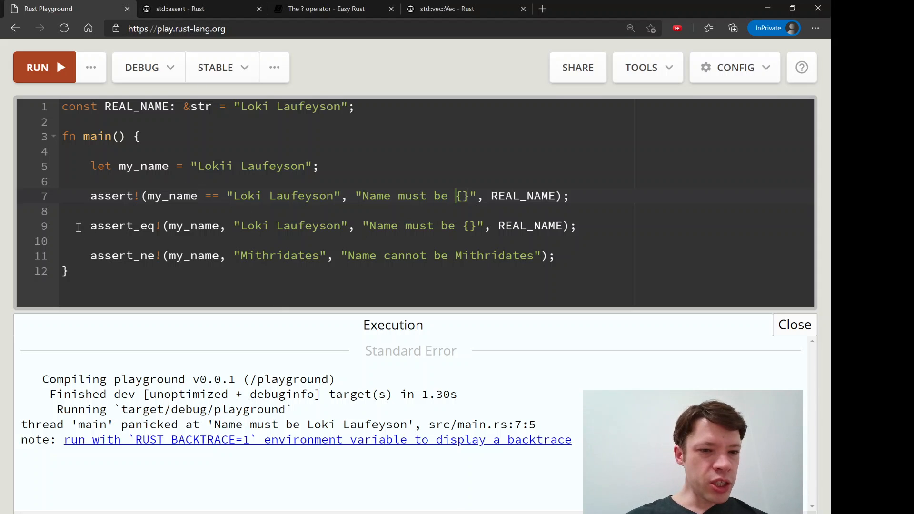
pyautogui.moveTo(77, 227); pyautogui.dragTo(269, 227)
pyautogui.write('fn main() {')
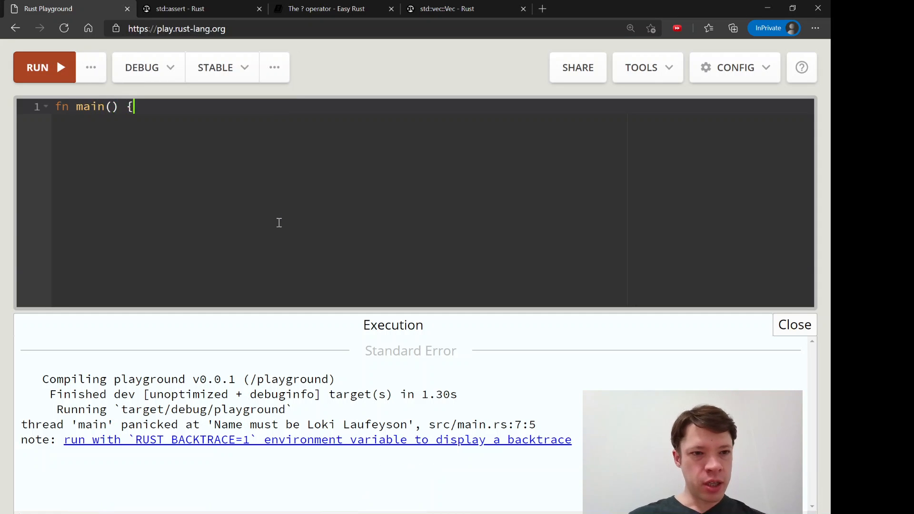
# Write let my_vec = vec![8, 9, 10]; in main and begin a .pop() = Some( check
pyautogui.write('let my')
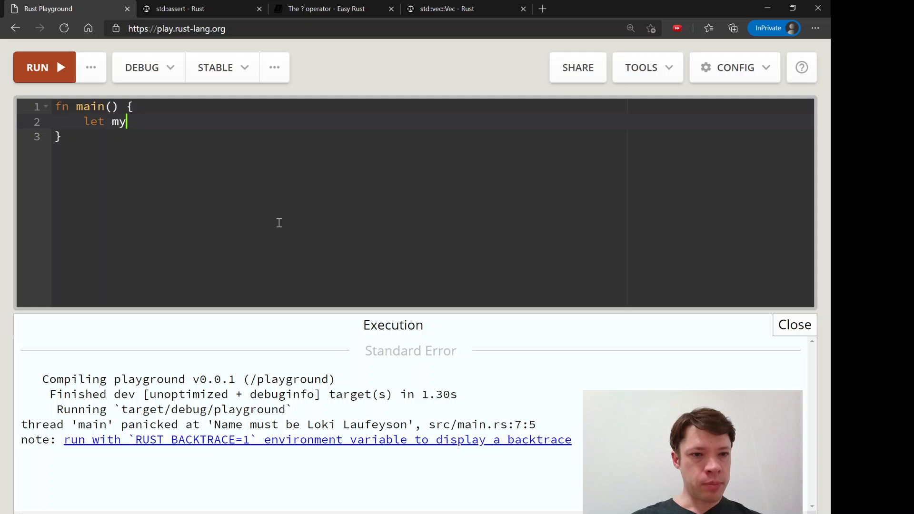
pyautogui.write('_vec = vec![8, 9,')
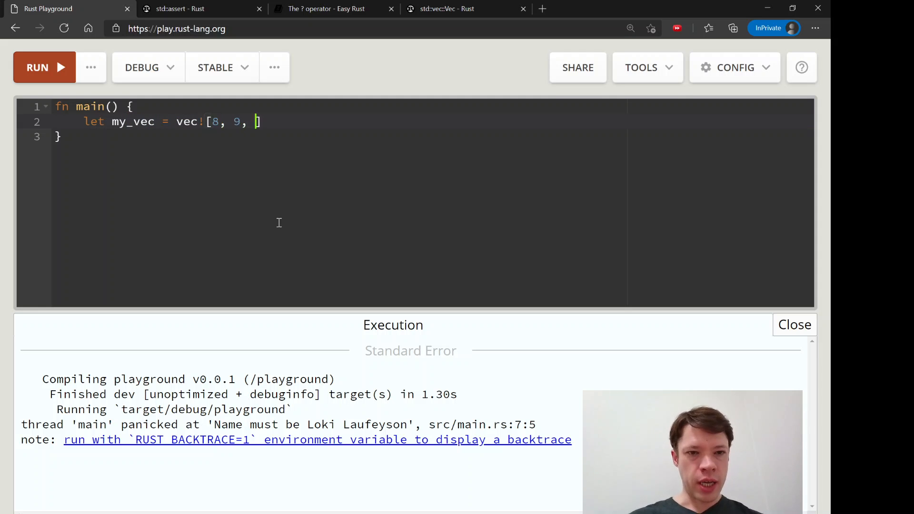
pyautogui.write('10];')
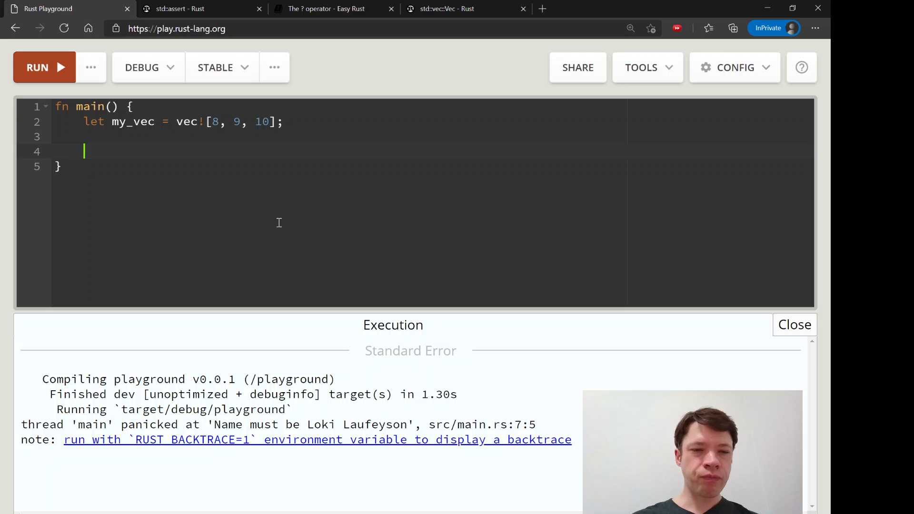
pyautogui.write('.pop(')
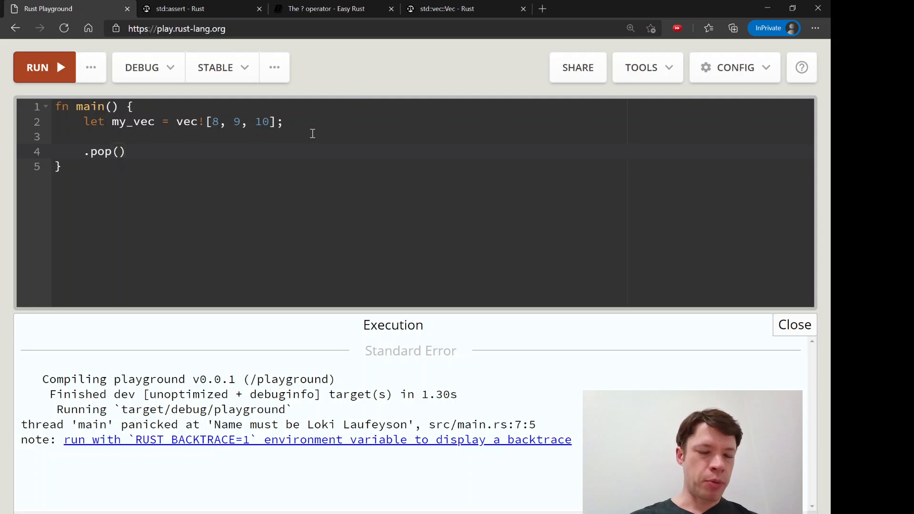
pyautogui.write('= Some(last item in a vec')
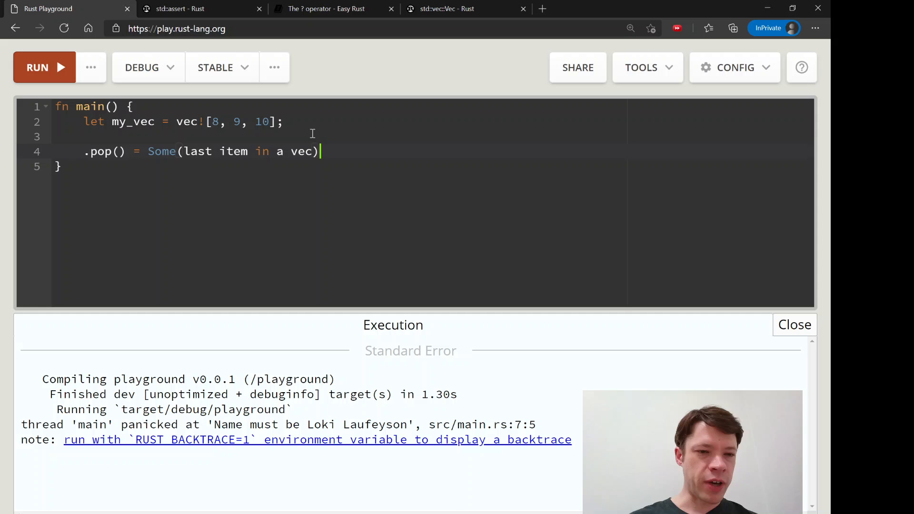
# Try a let x = my_vec line, delete it again, and dismiss the panicked run output
pyautogui.write('let x =')
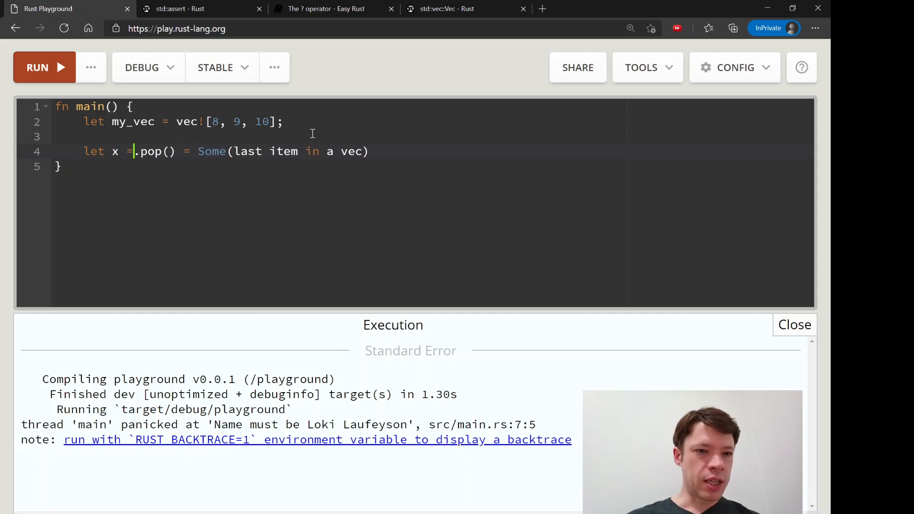
pyautogui.write('my_vec')
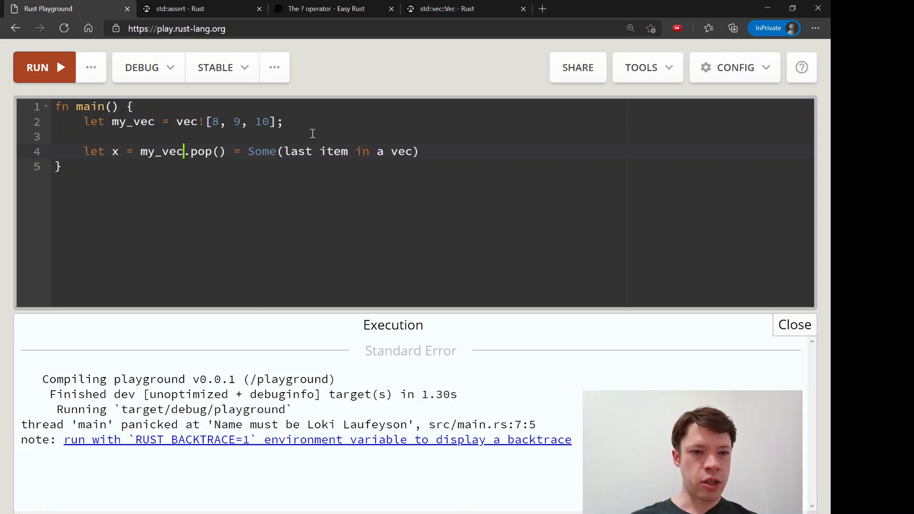
pyautogui.moveTo(284, 151); pyautogui.dragTo(371, 152)
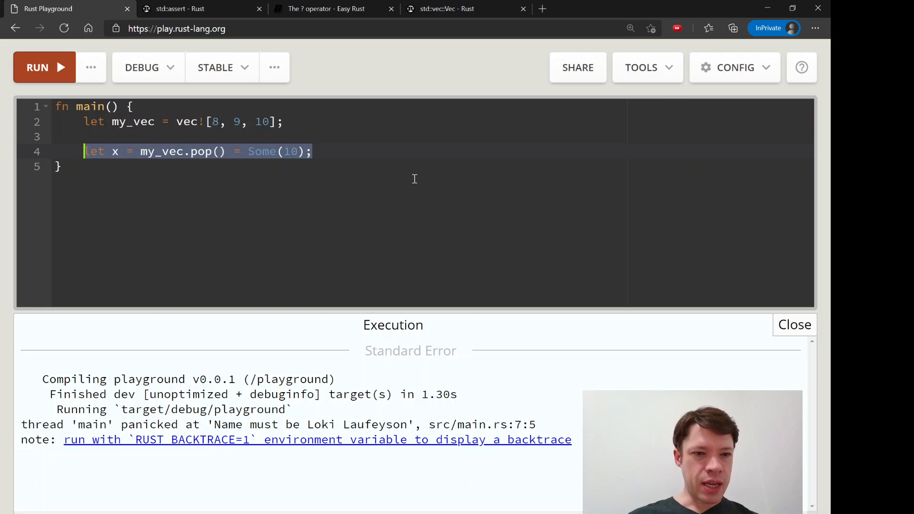
pyautogui.press('Delete')
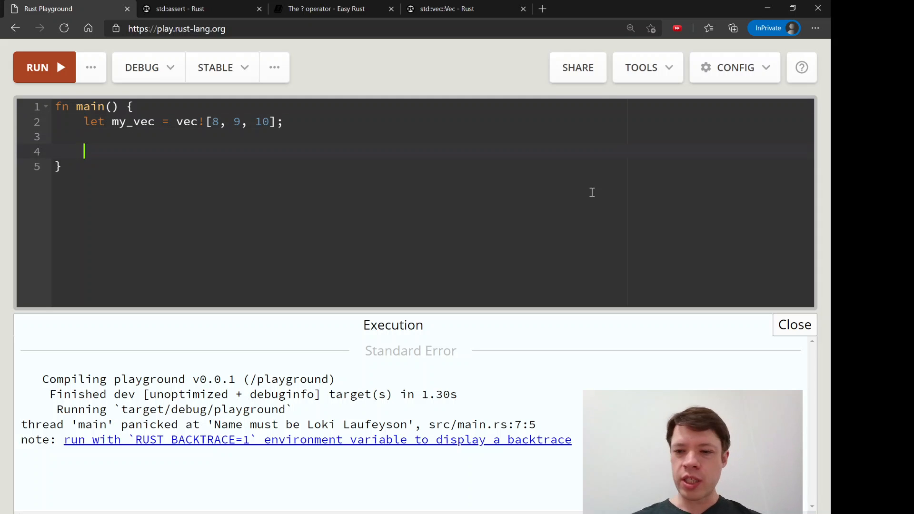
pyautogui.click(794, 325)
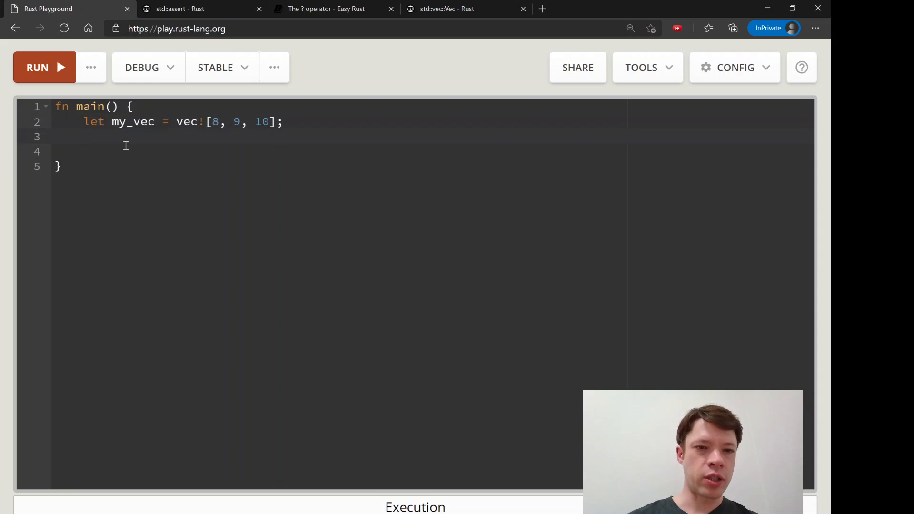
pyautogui.doubleClick(261, 121)
pyautogui.write('for')
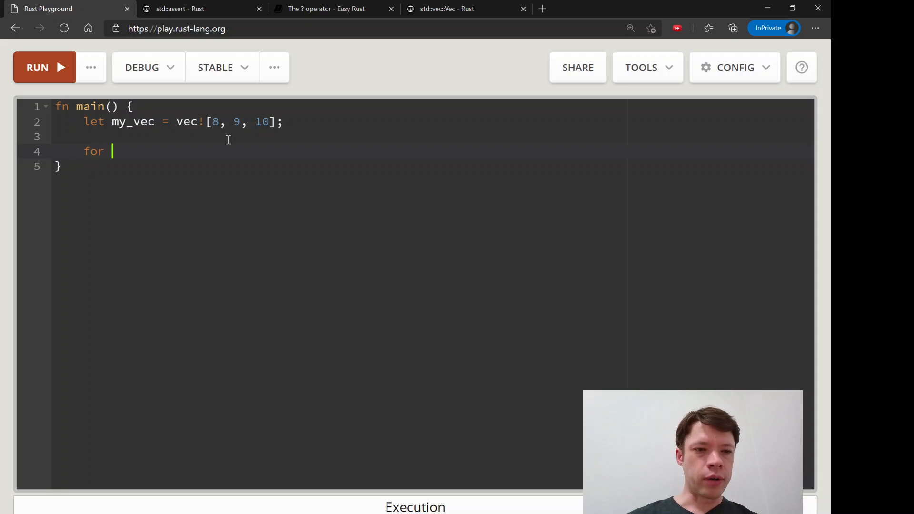
pyautogui.write('item in my_vec {')
pyautogui.write('pr')
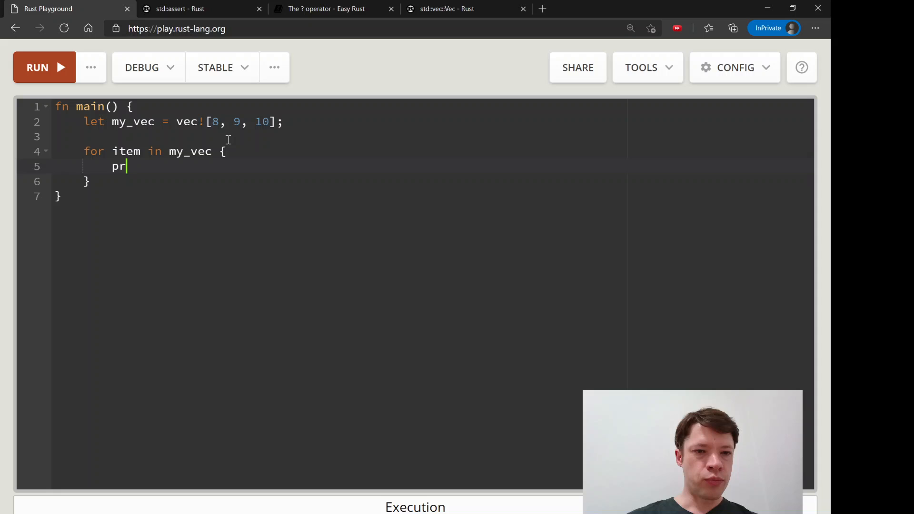
pyautogui.write('intl')
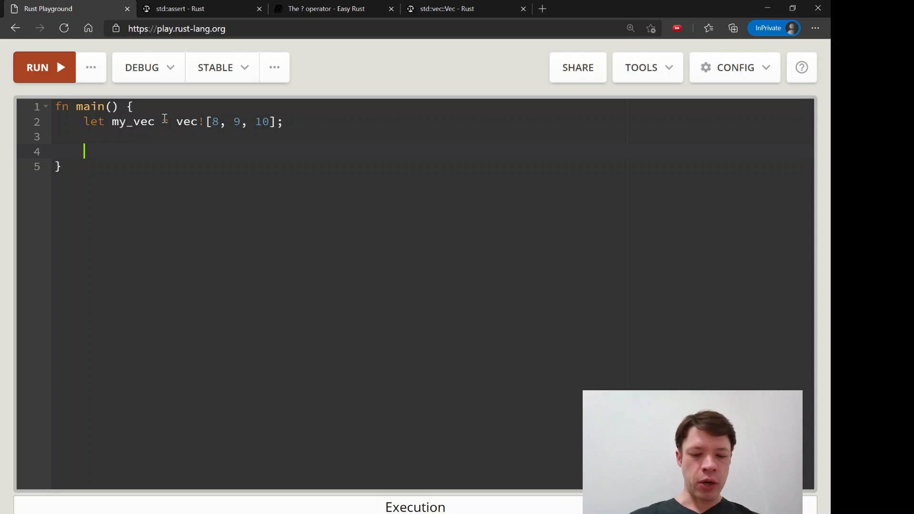
# Write assert_eq!(my_vec.pop(), Some(10)); as the first pop check
pyautogui.write('assert_eq!')
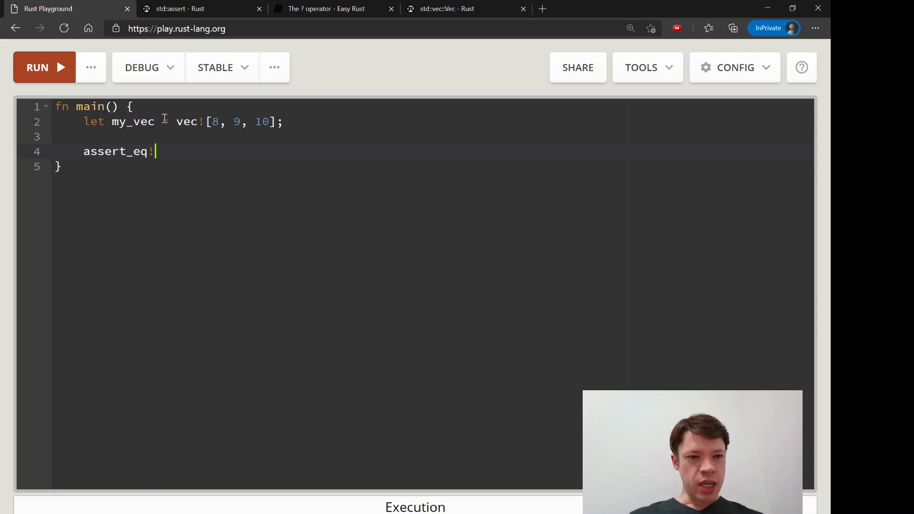
pyautogui.write('()')
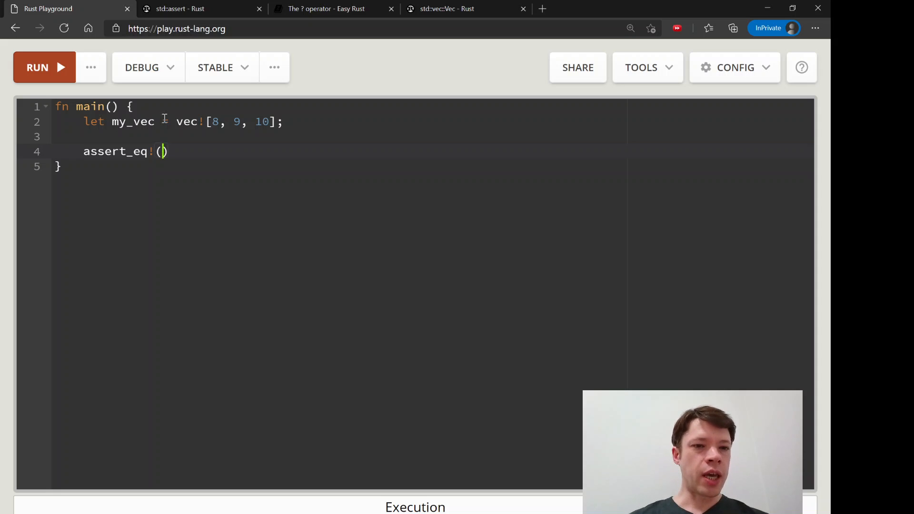
pyautogui.write('my_vec.')
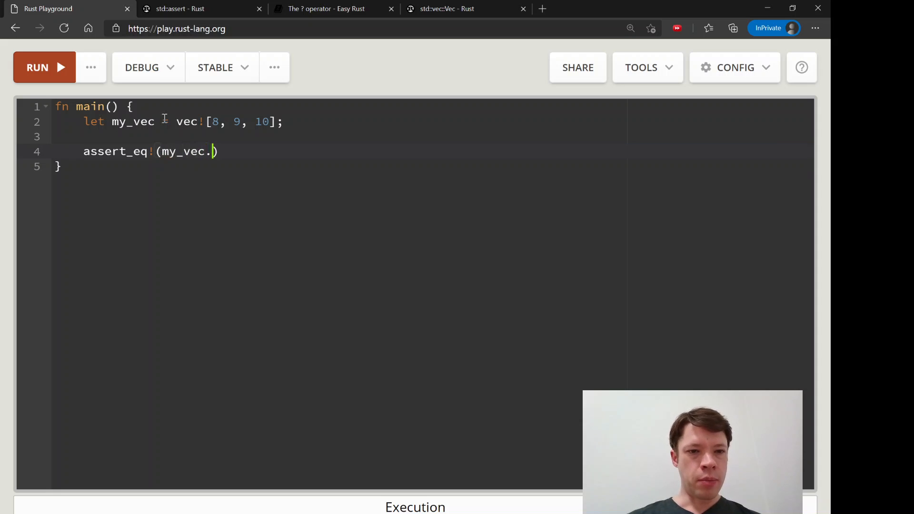
pyautogui.write('pop(), )')
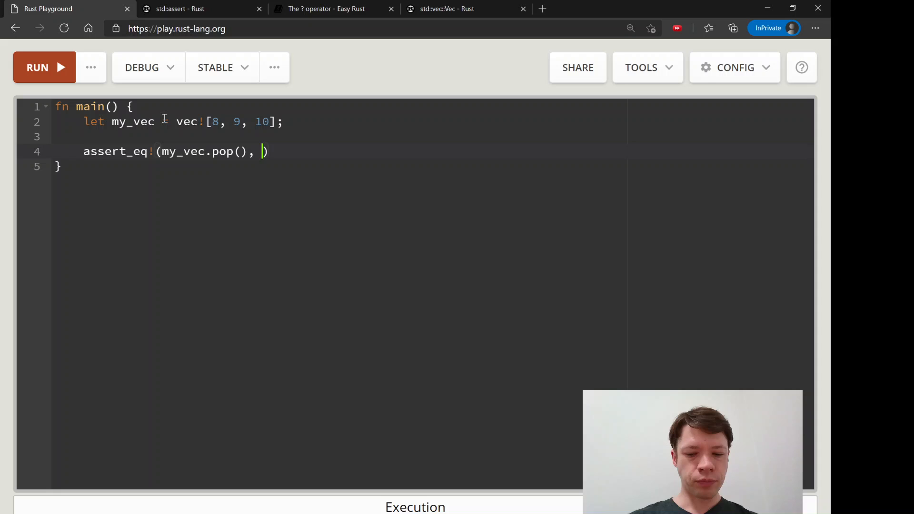
pyautogui.write('Some(10));')
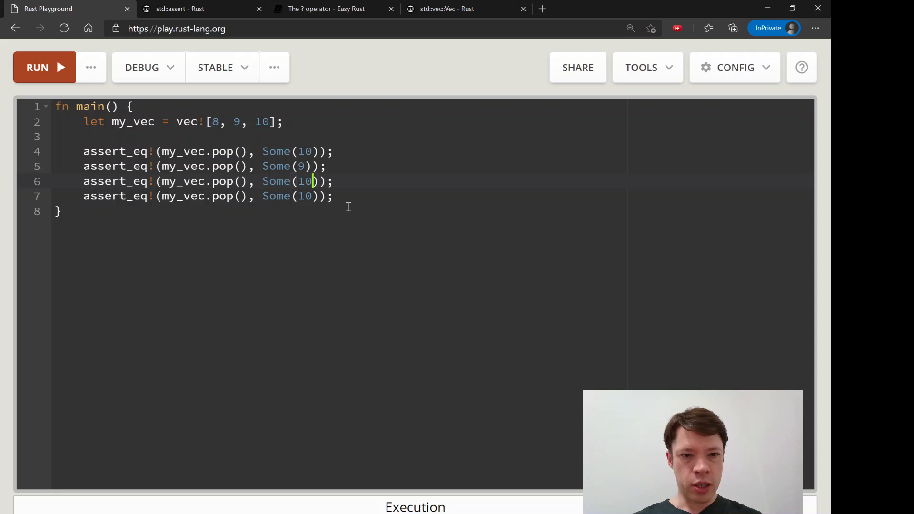
# Complete the remaining checks expecting Some(9), Some(8), None, None and run the program
pyautogui.write('8')
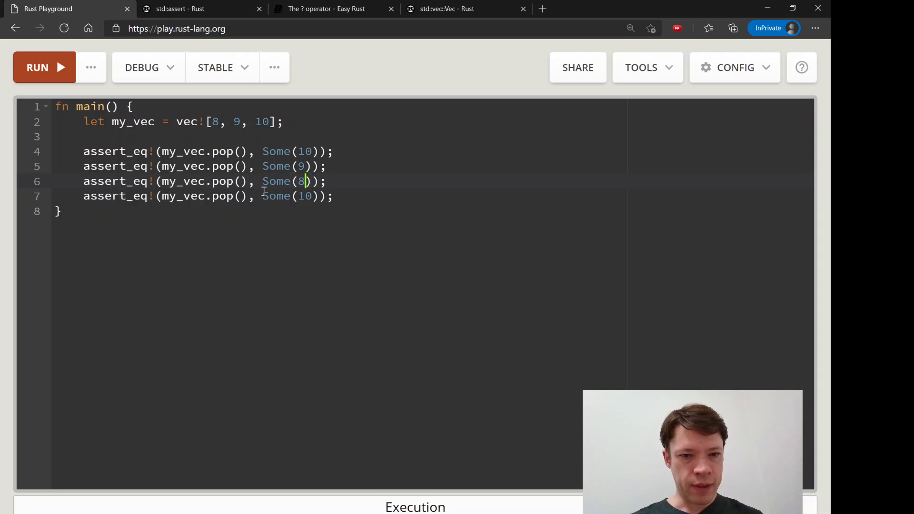
pyautogui.write('N')
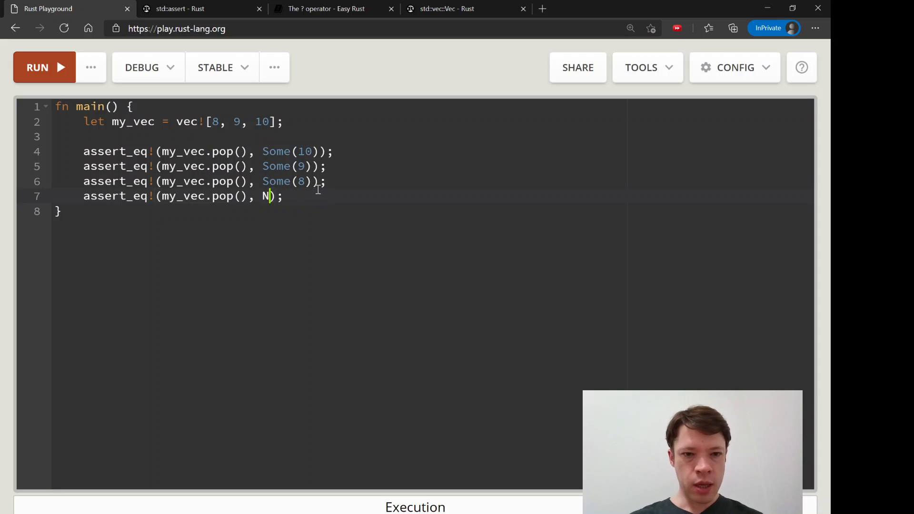
pyautogui.write('one')
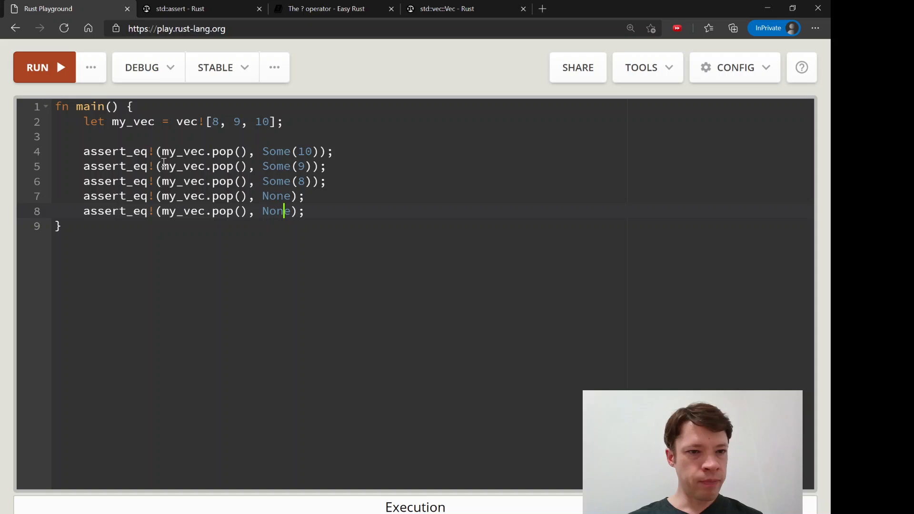
pyautogui.click(44, 67)
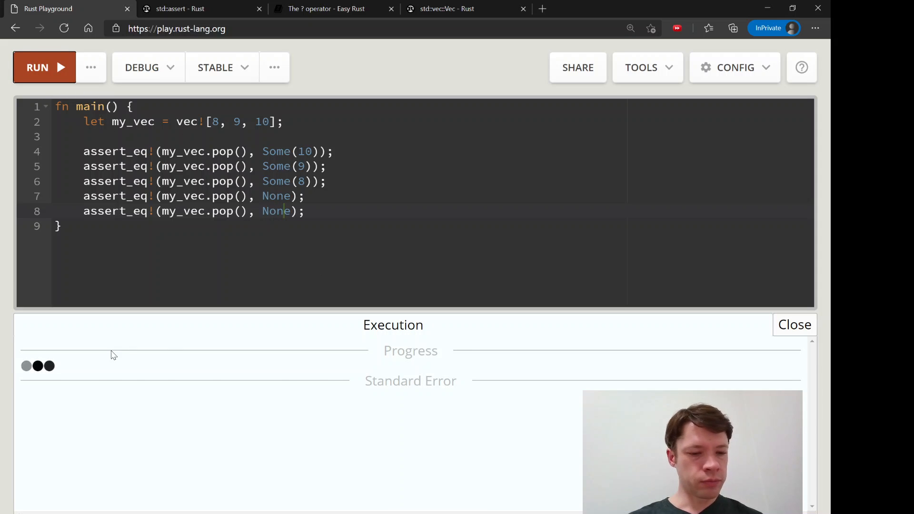
# Declare my_vec as mut and rerun so every pop assertion passes cleanly
pyautogui.click(37, 67)
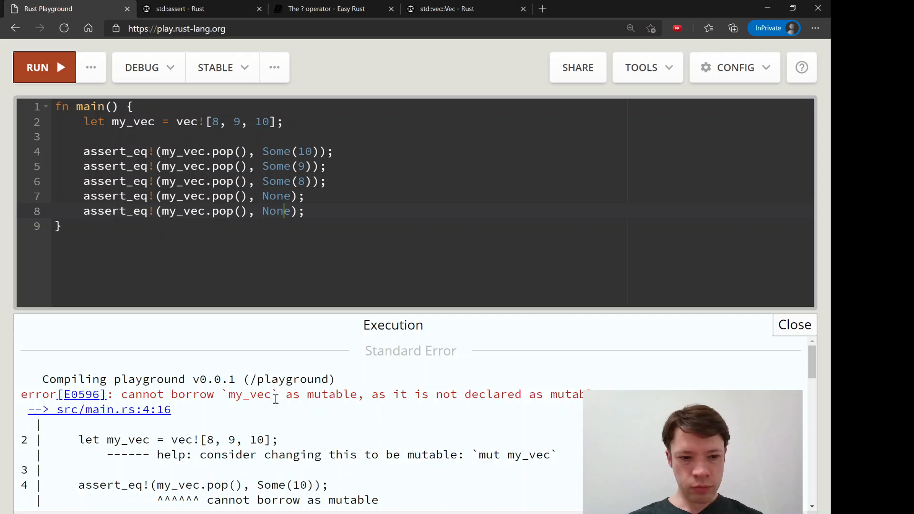
pyautogui.write('mut')
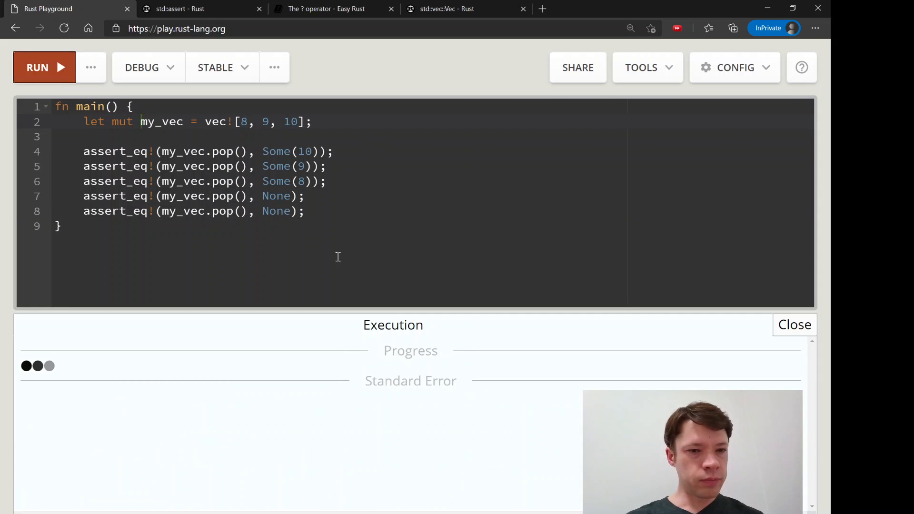
pyautogui.click(44, 67)
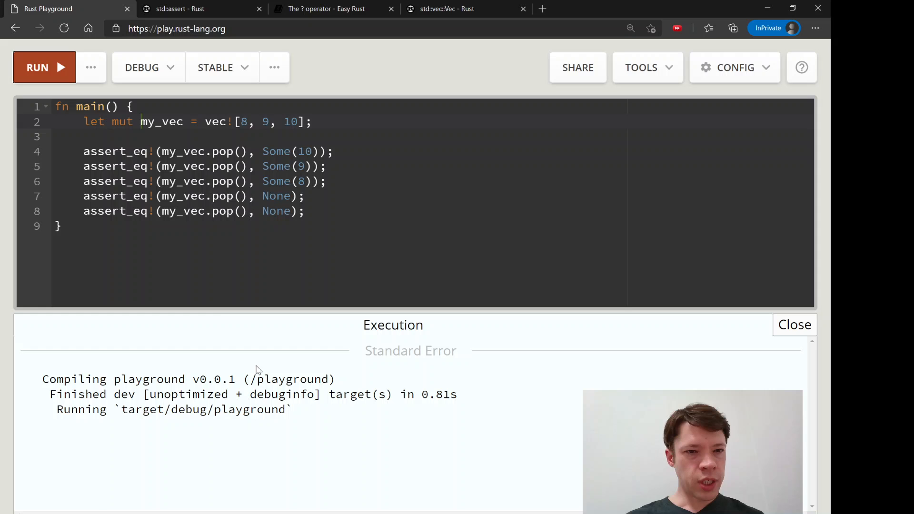
pyautogui.press('ctrl+a')
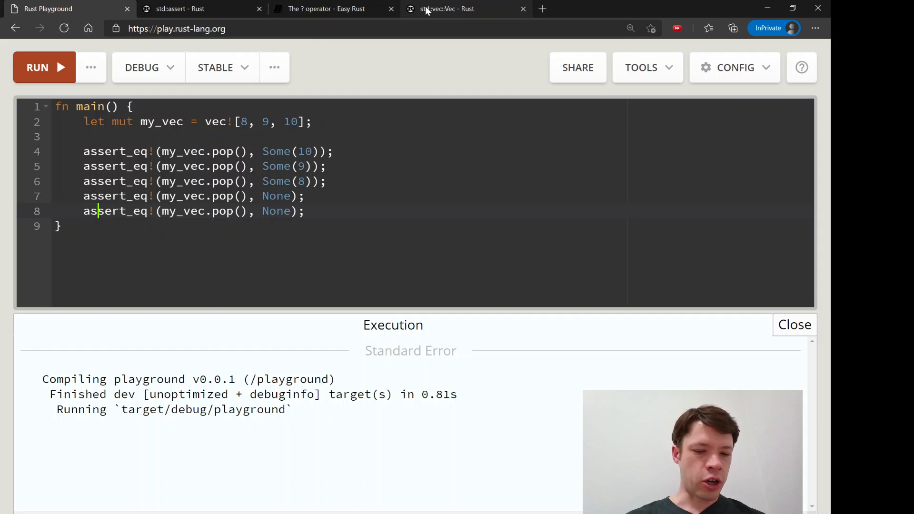
# On the std::vec::Vec docs page, send the first Examples block to a new Playground tab via Run
pyautogui.click(461, 9)
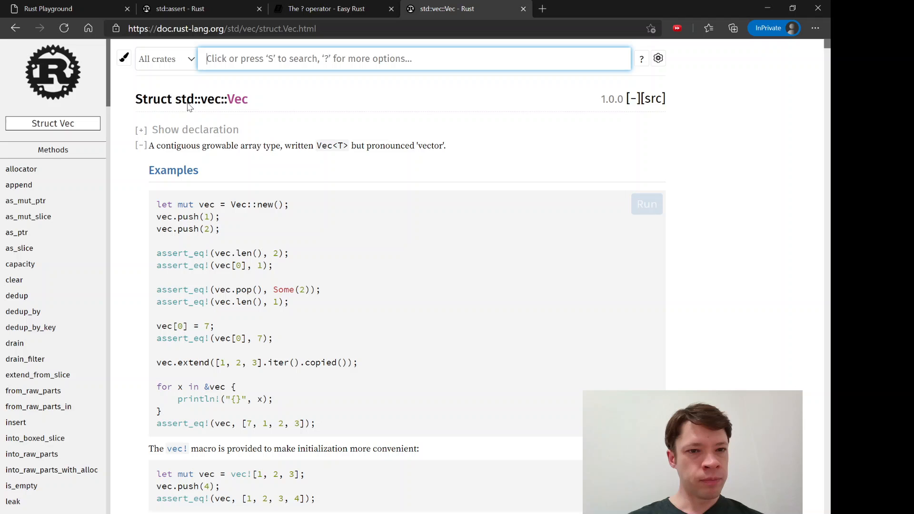
pyautogui.moveTo(392, 276)
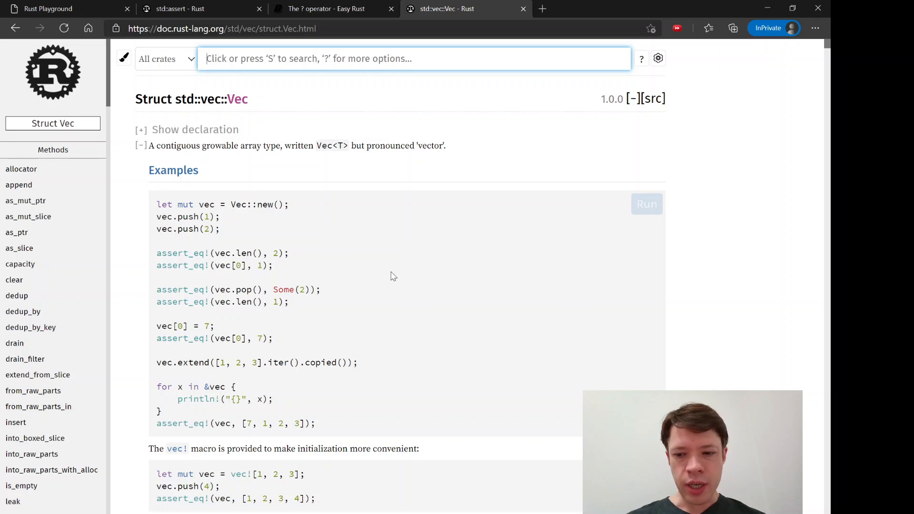
pyautogui.scroll(-3)
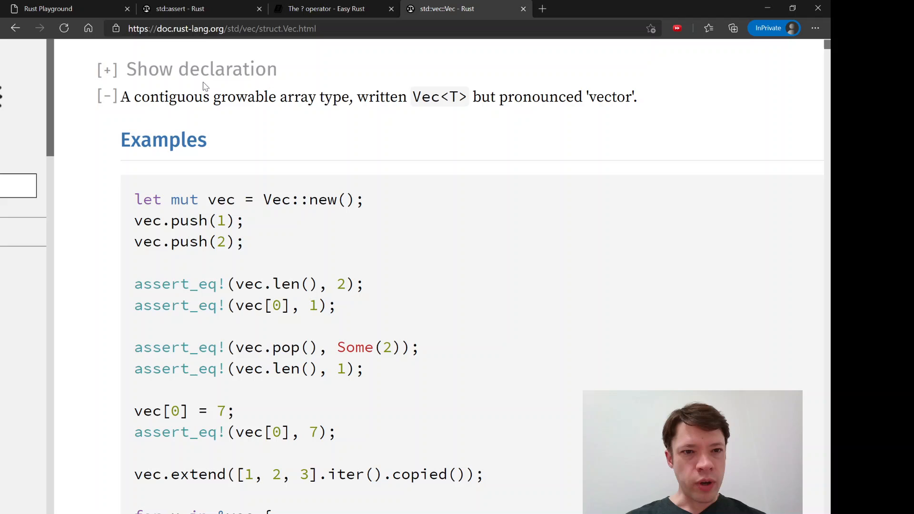
pyautogui.scroll(-3)
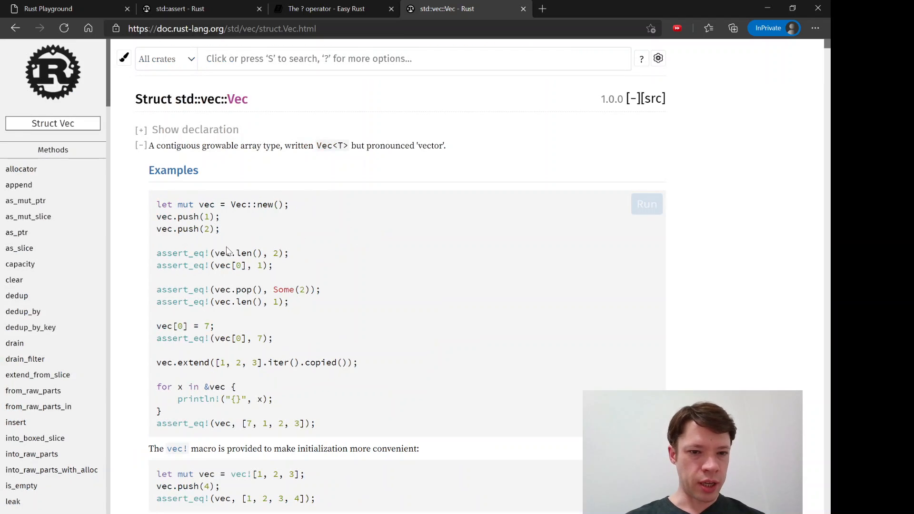
pyautogui.doubleClick(226, 266)
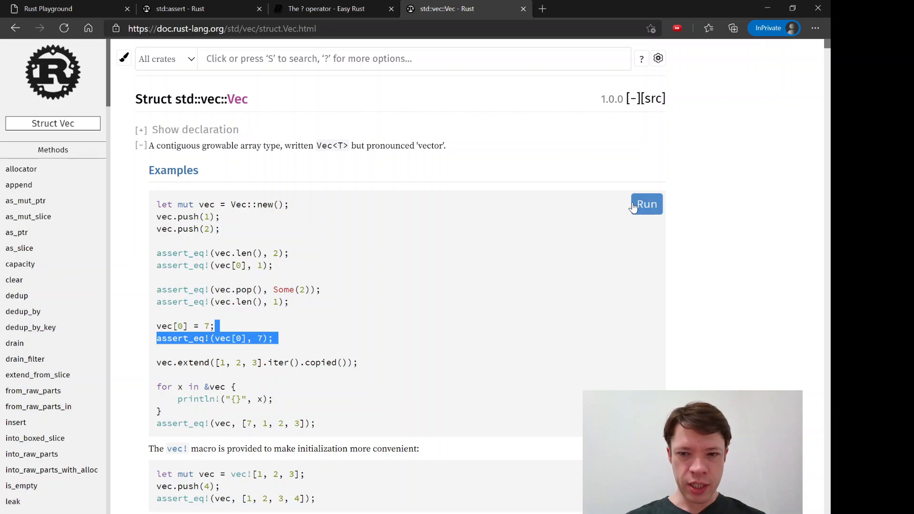
pyautogui.click(646, 204)
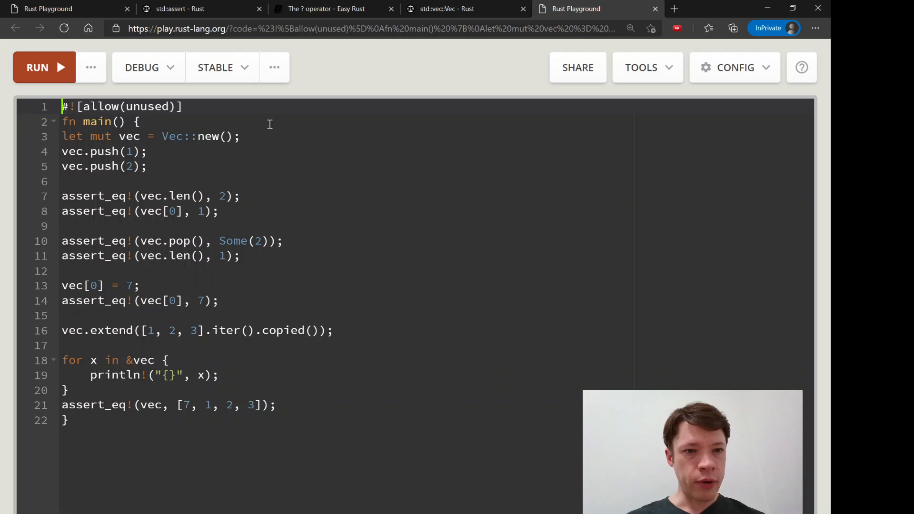
# Run the Vec docs example so it prints 7, 1, 2, then return to the Vec docs tab
pyautogui.click(37, 67)
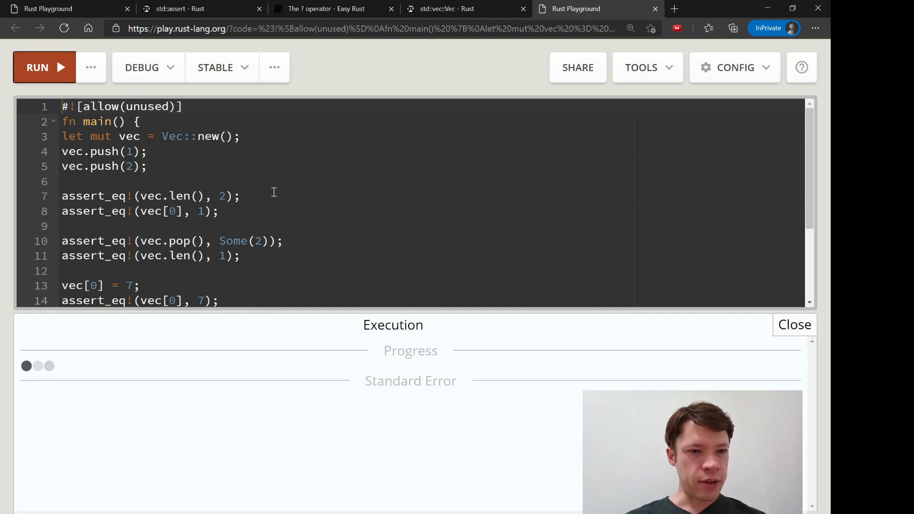
pyautogui.click(37, 67)
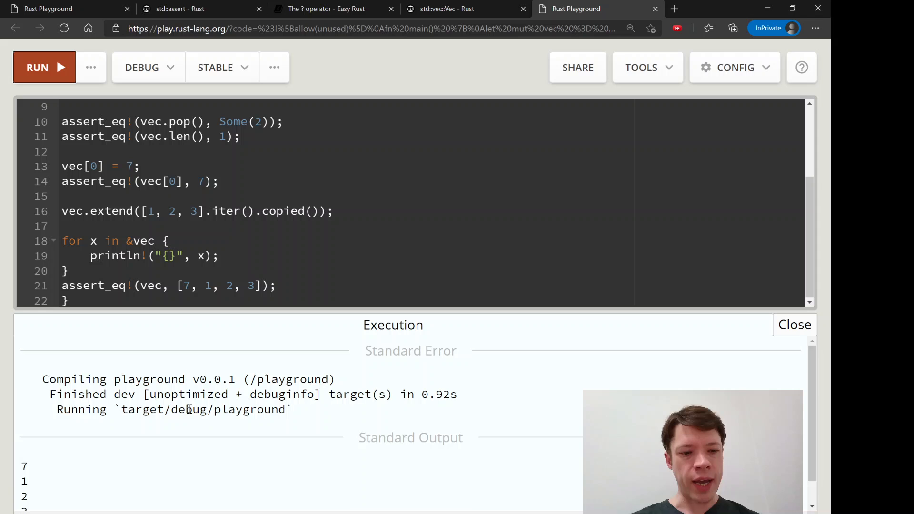
pyautogui.click(447, 8)
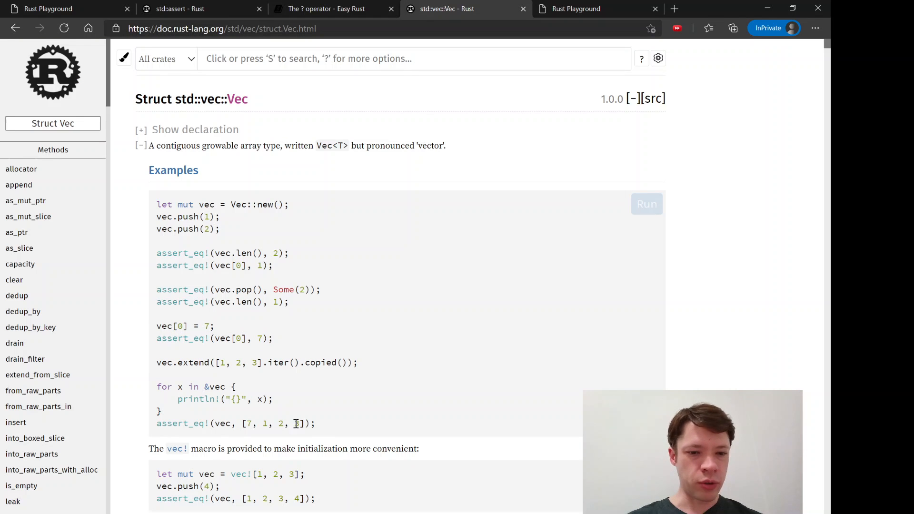